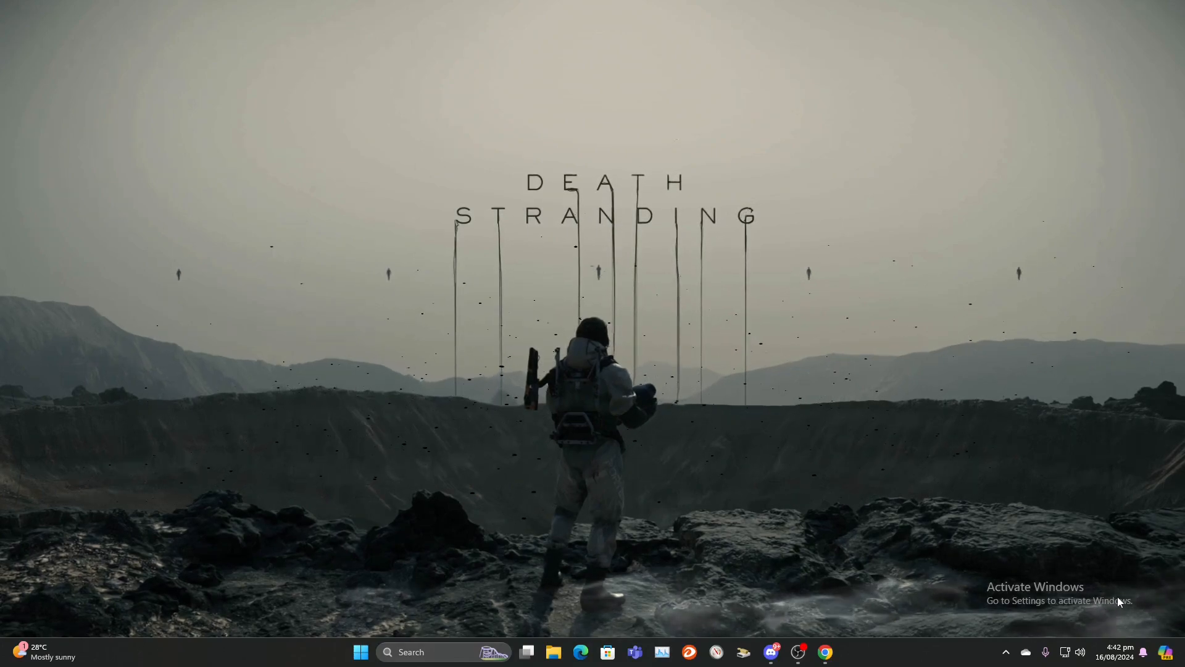
pyautogui.moveTo(550, 287)
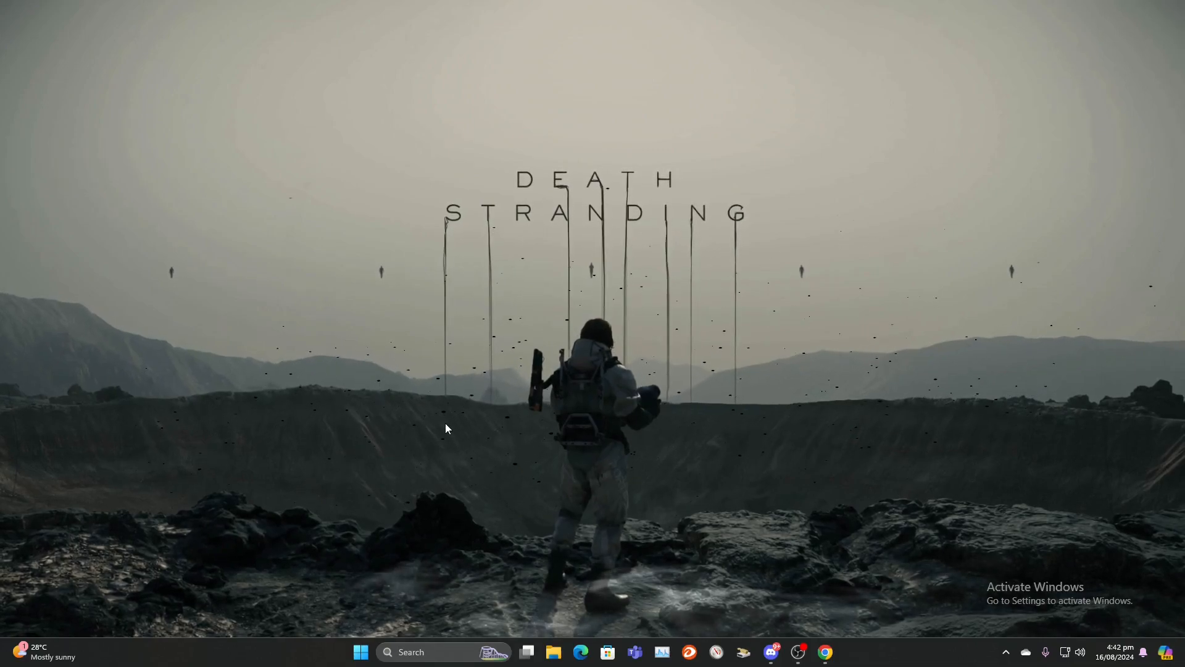
pyautogui.moveTo(806, 582)
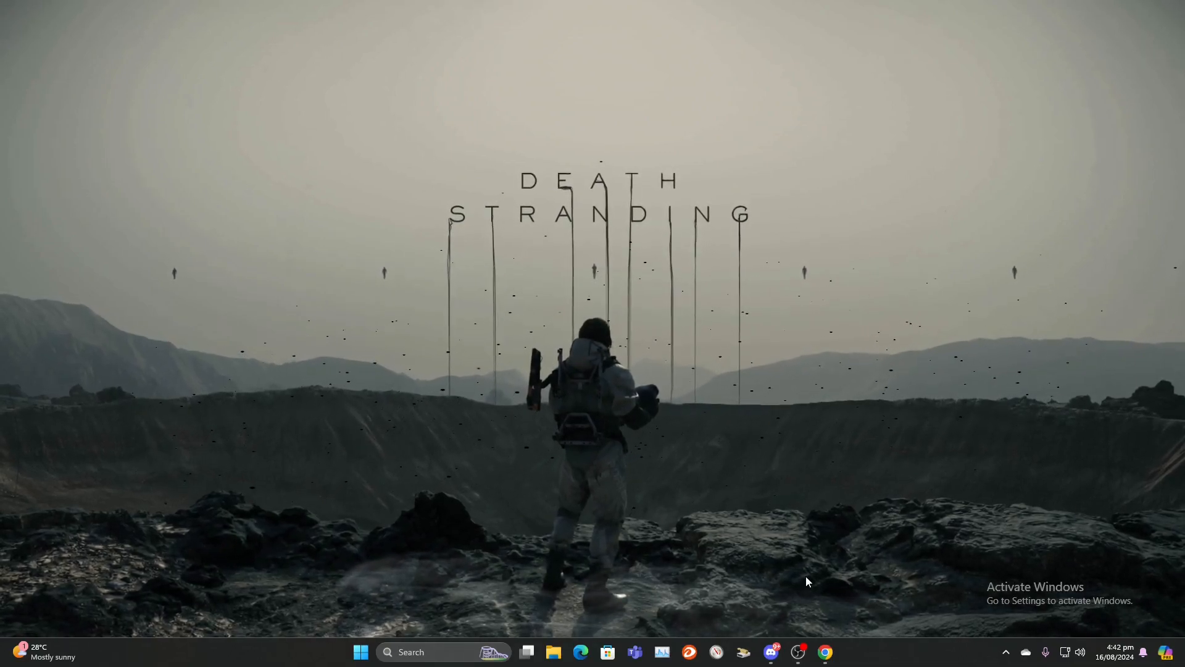
# - Run a Google search for 'microsoft toolkit' from Chrome's new tab page
pyautogui.click(824, 652)
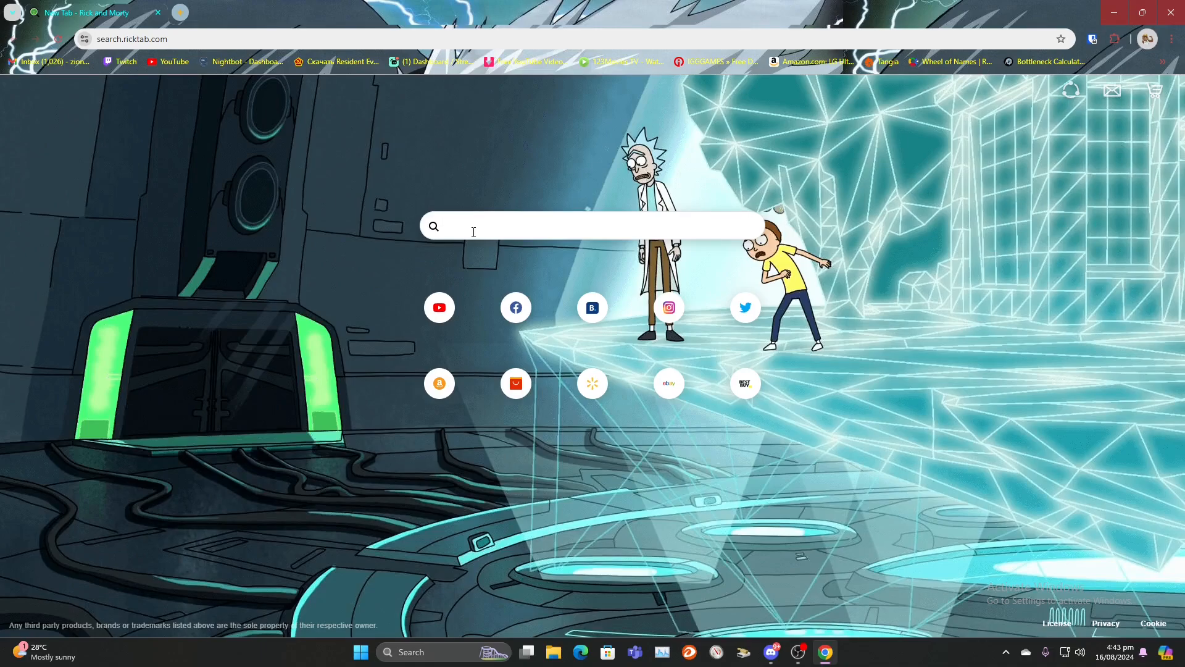
pyautogui.write('m')
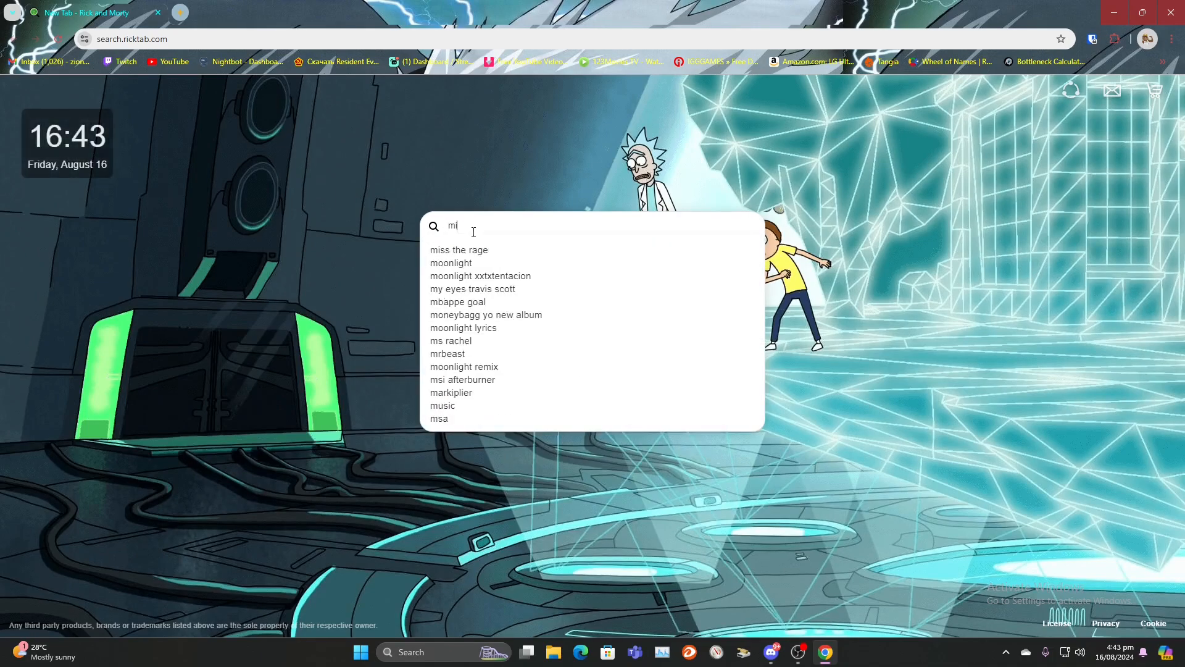
pyautogui.write('icrosof')
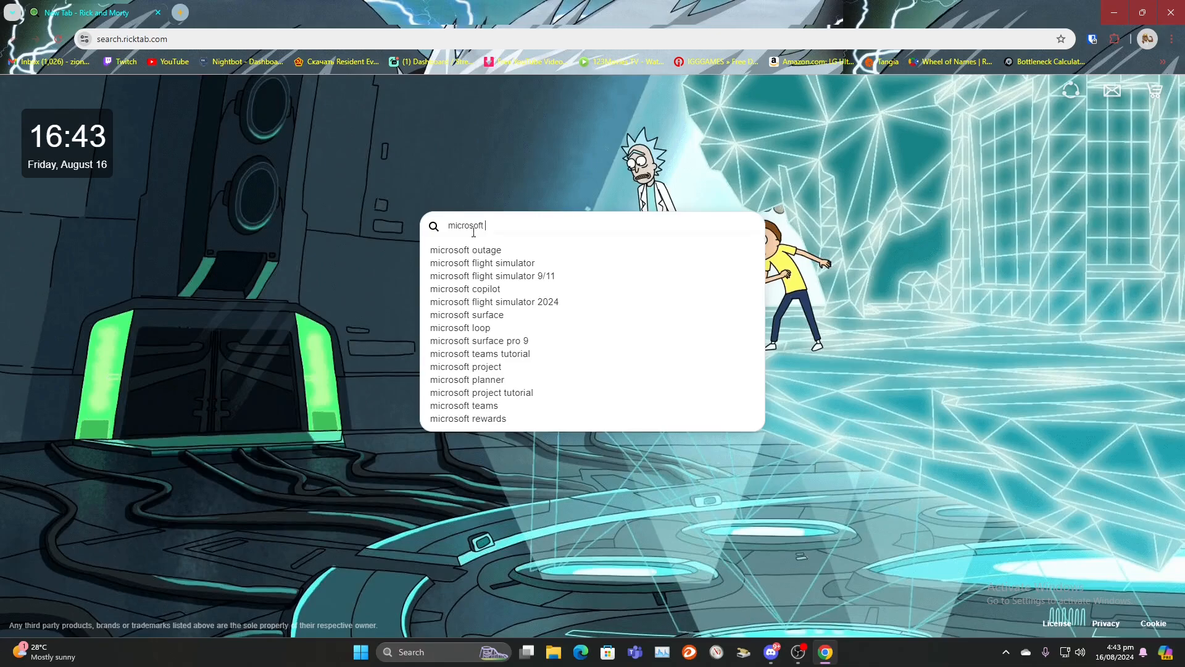
pyautogui.write('took')
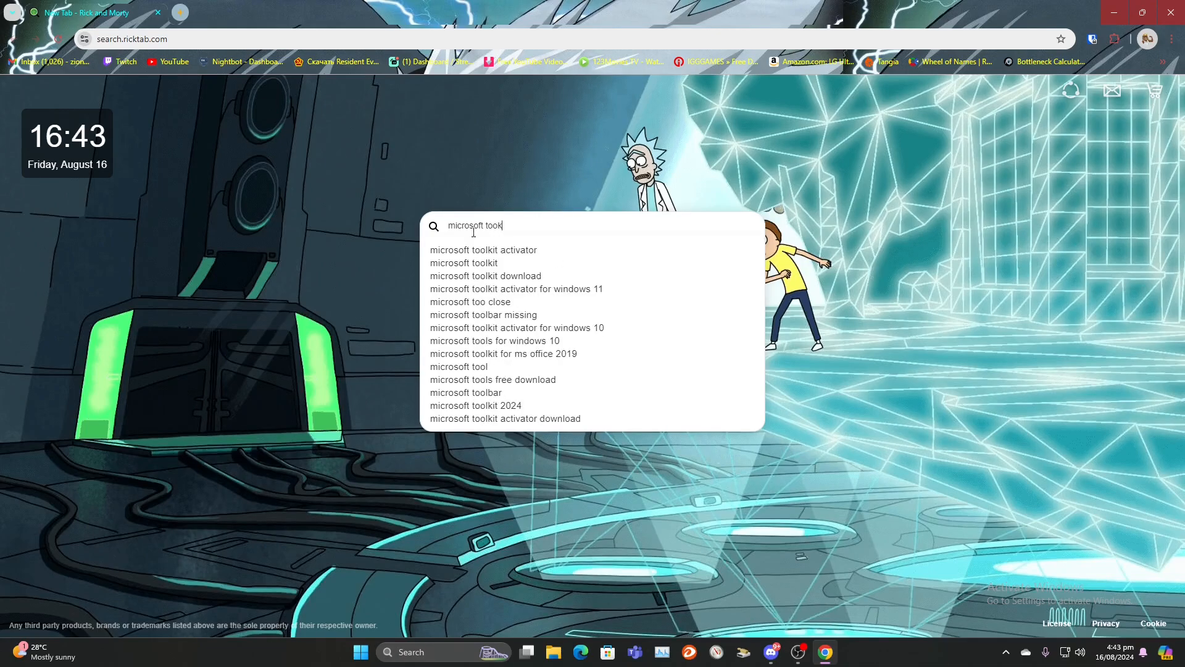
pyautogui.write('it')
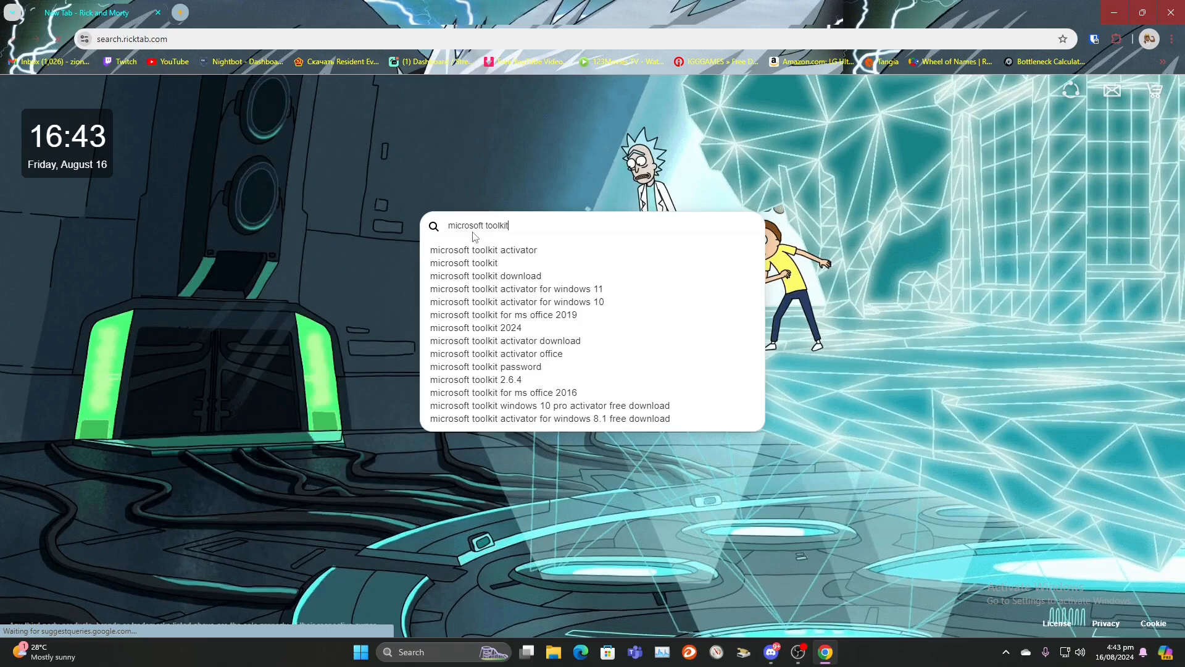
pyautogui.press('Return')
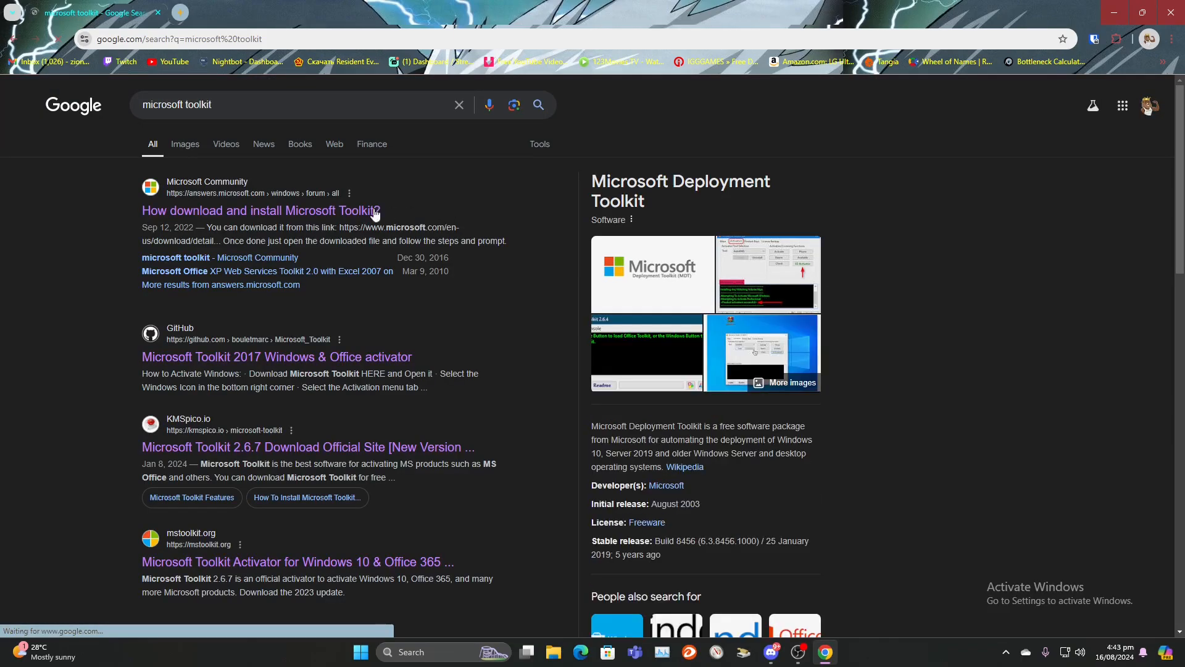
pyautogui.moveTo(241, 364)
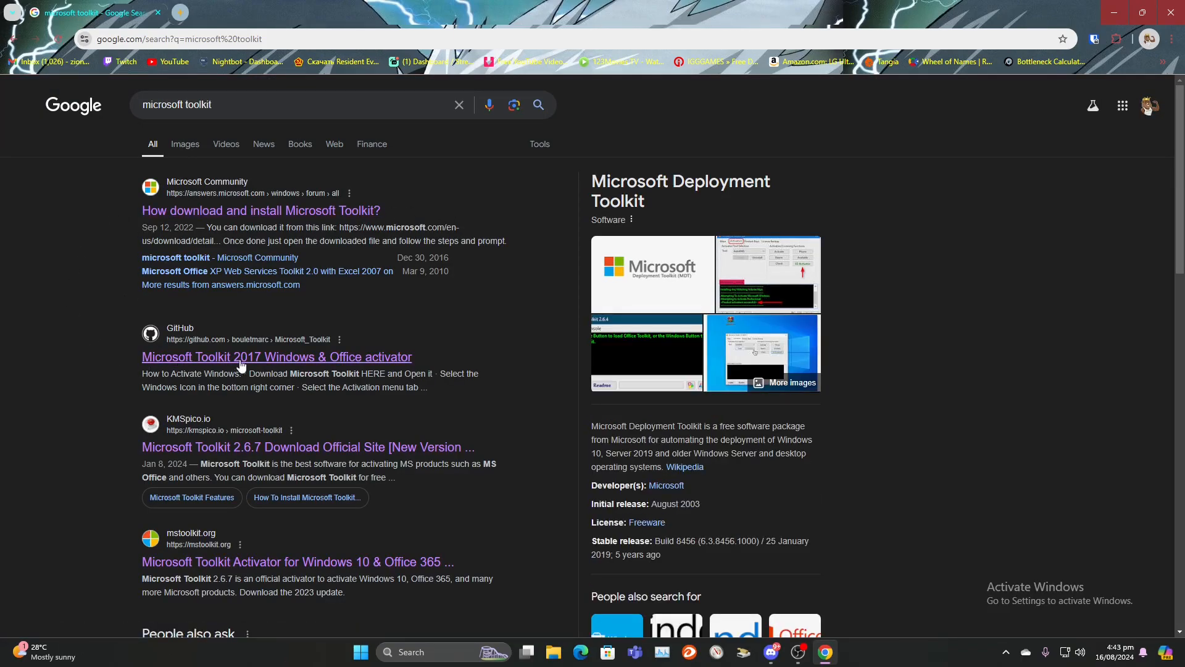
pyautogui.moveTo(242, 355)
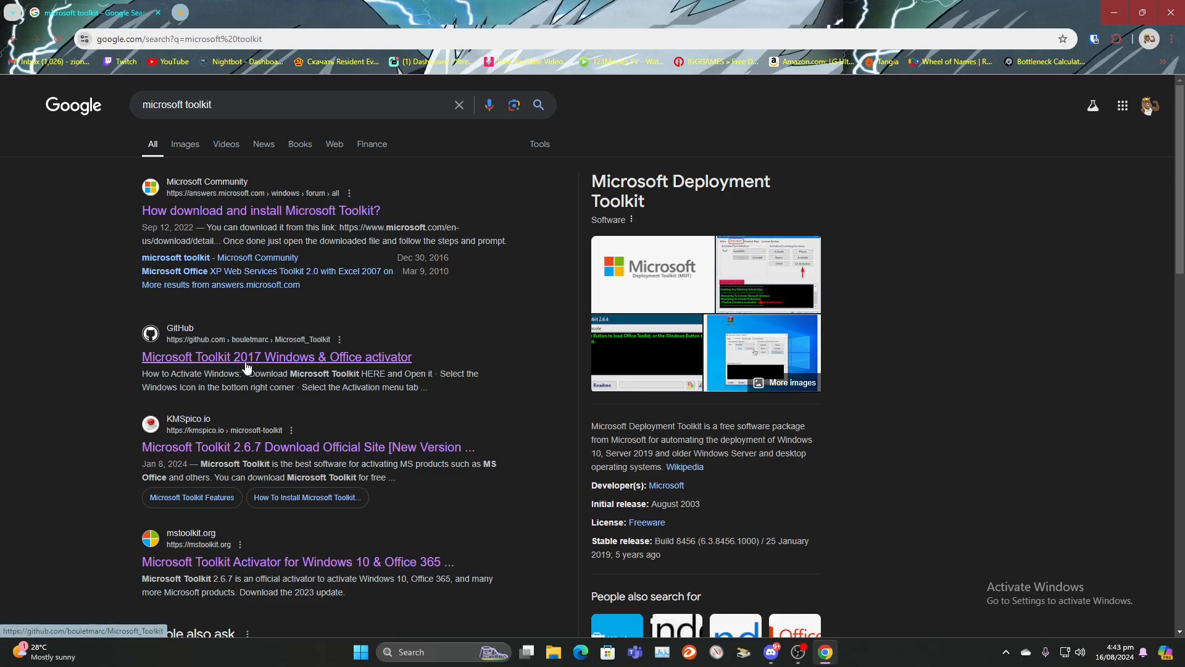
pyautogui.moveTo(229, 365)
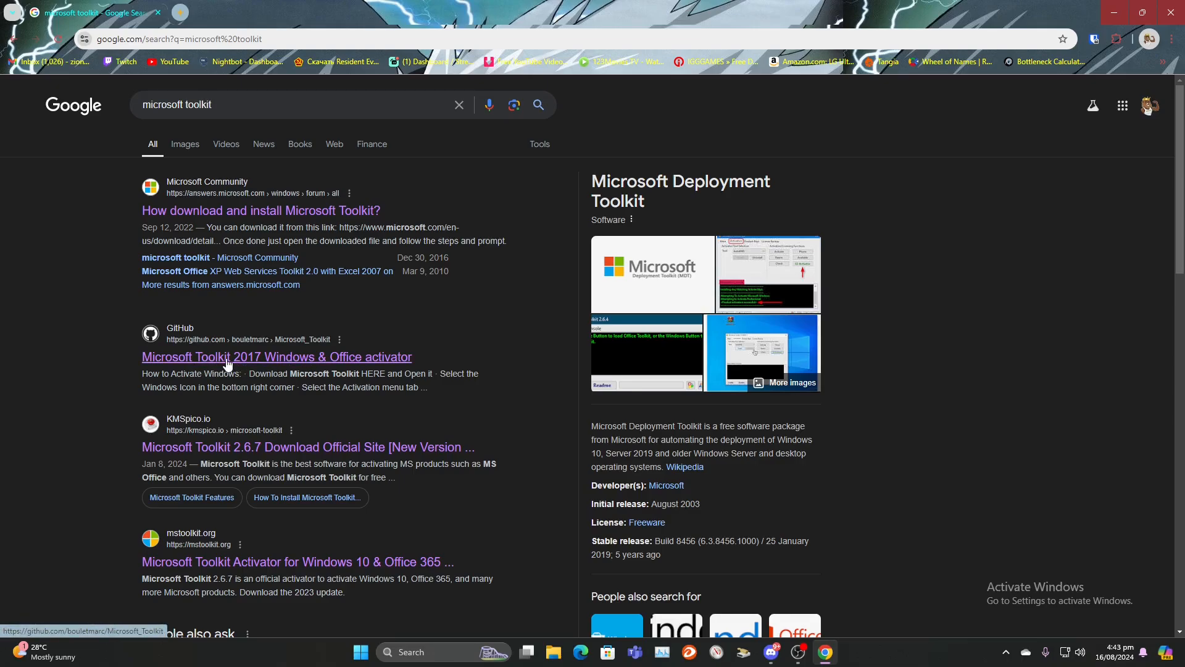
# - View the GitHub Microsoft Toolkit 2017 result and read the README's Windows activation steps
pyautogui.click(276, 356)
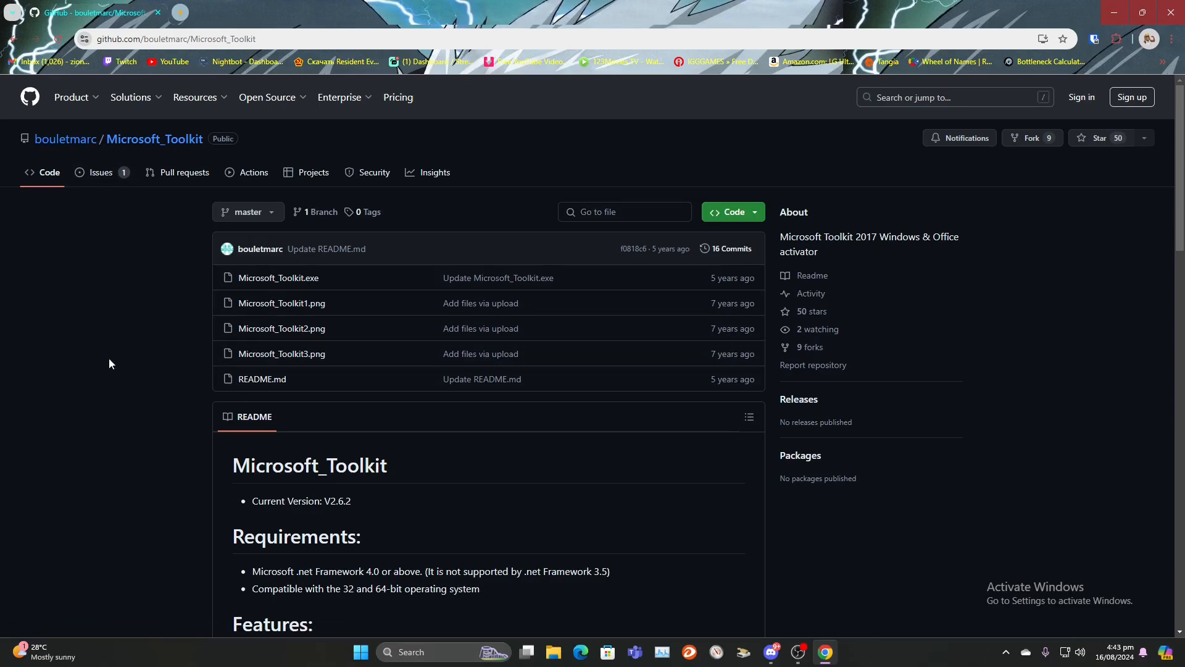
pyautogui.scroll(-3)
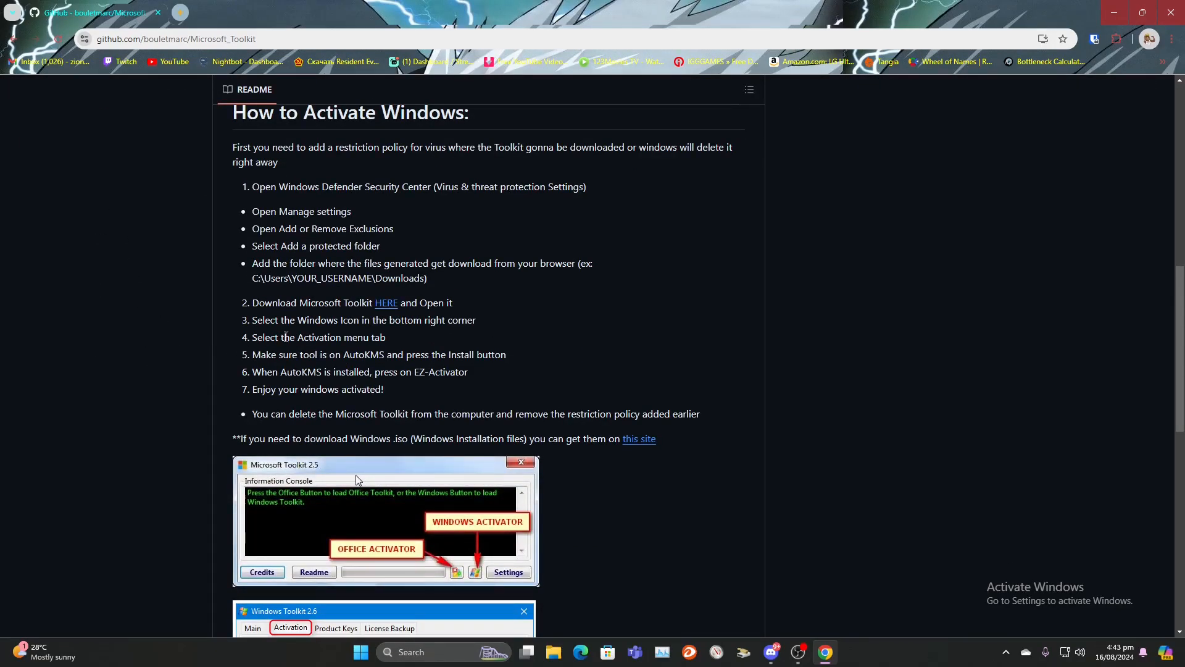
pyautogui.moveTo(385, 304)
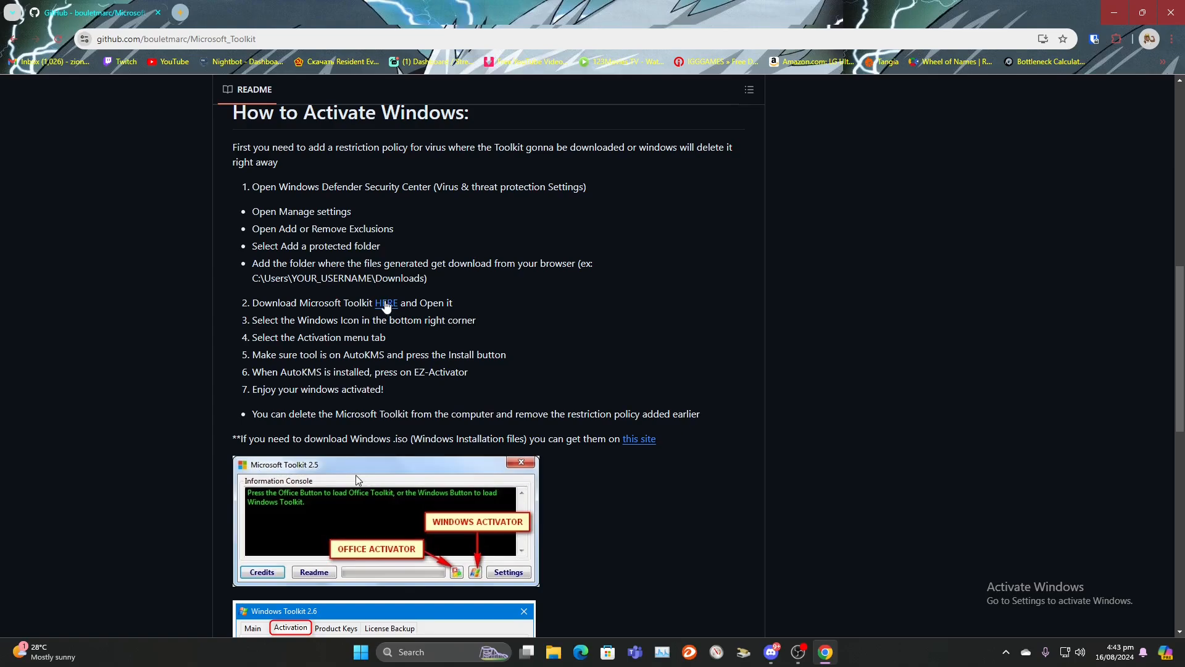
pyautogui.scroll(-3)
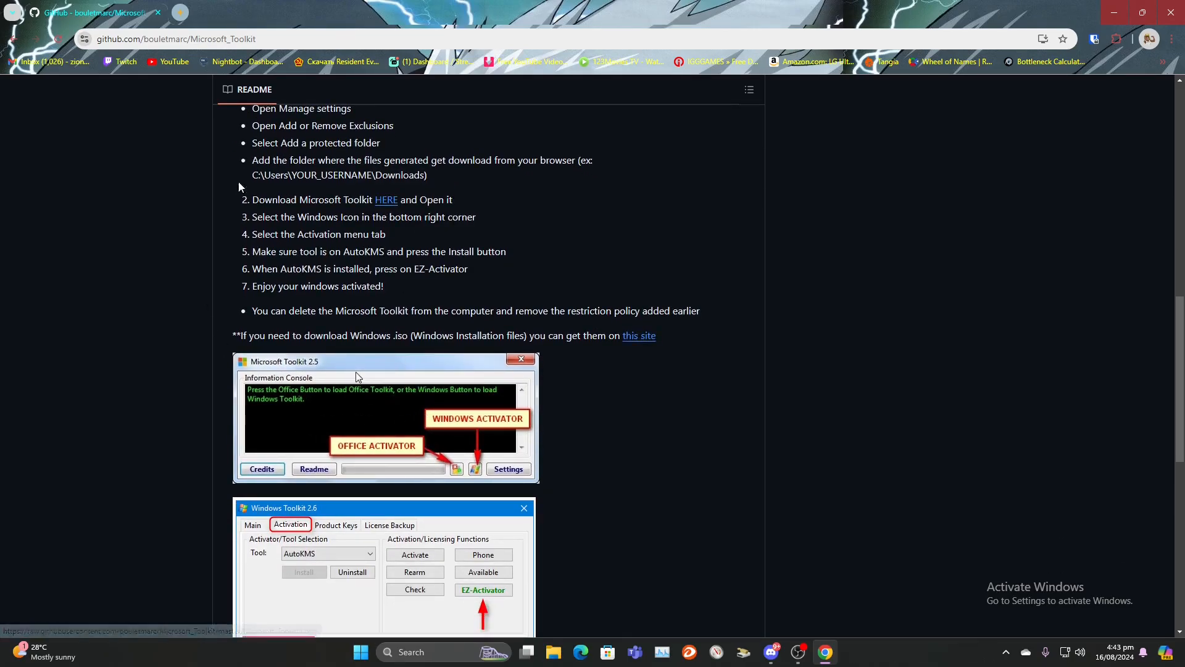
pyautogui.moveTo(521, 200)
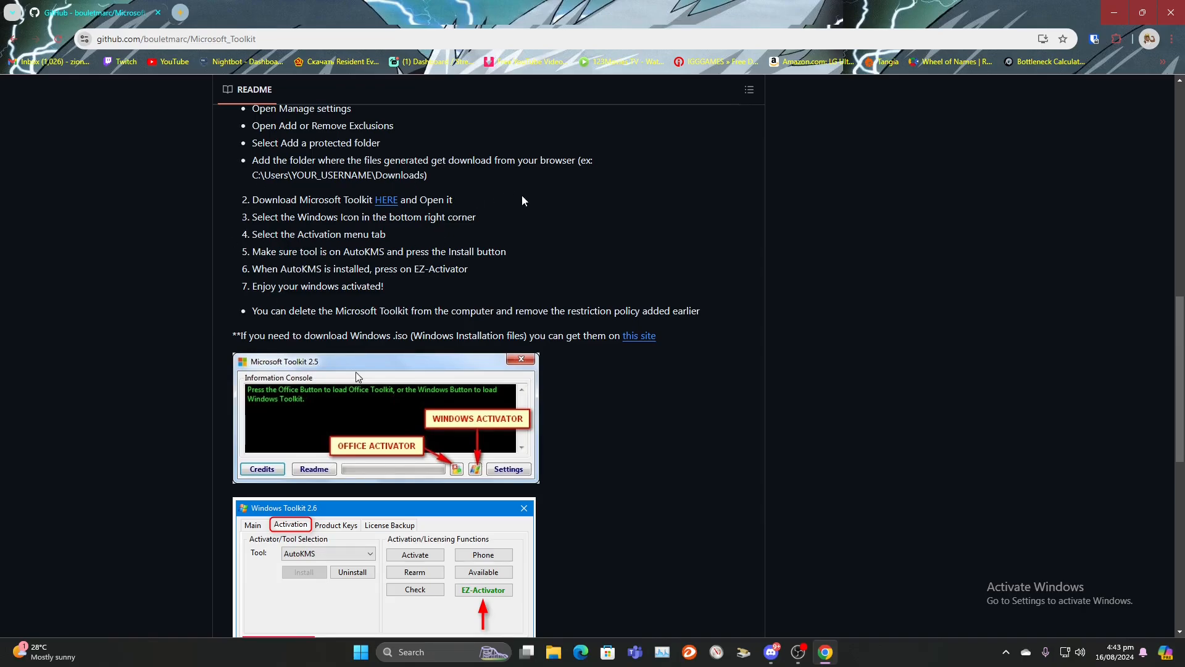
pyautogui.scroll(-3)
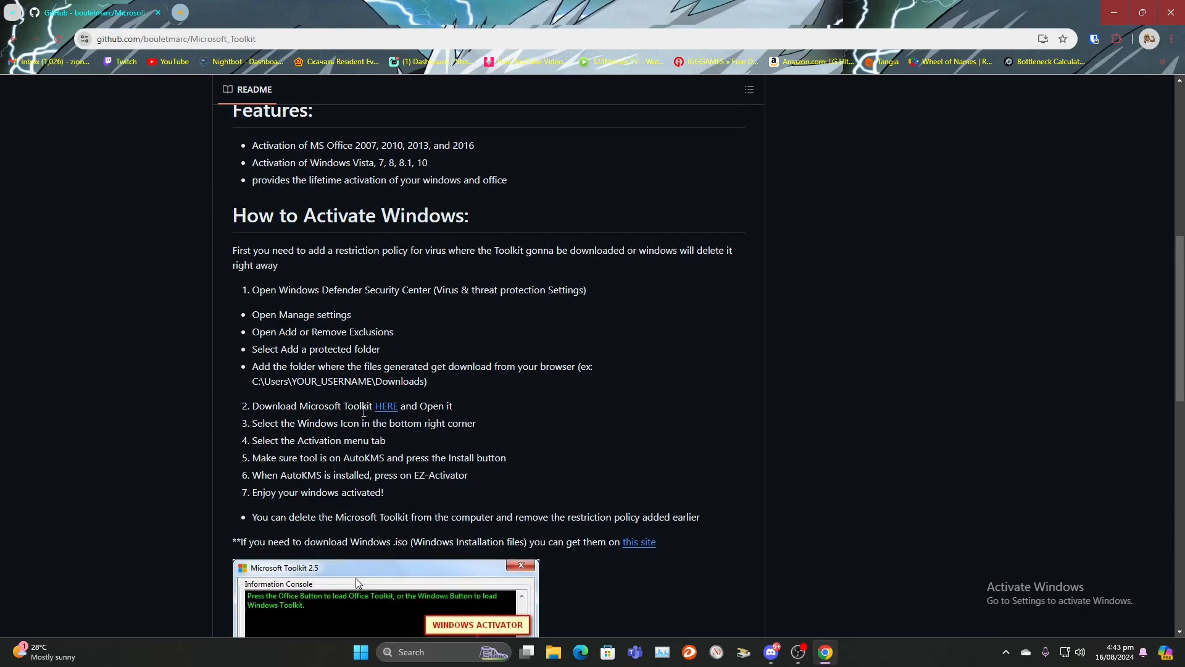
pyautogui.moveTo(385, 406)
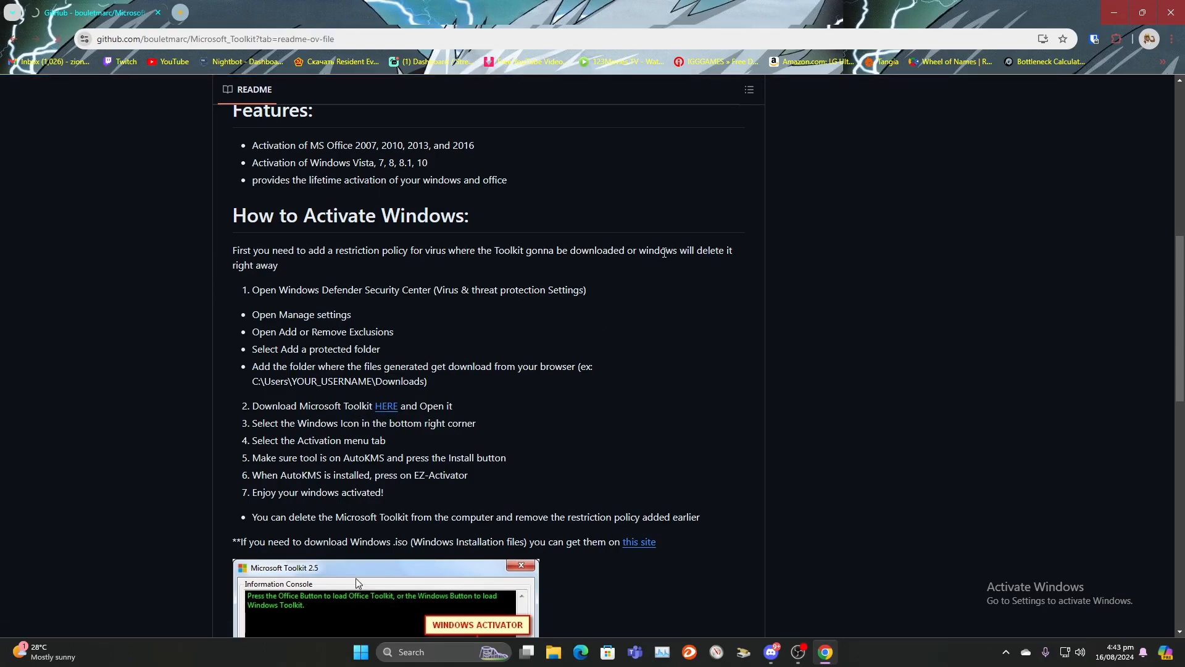
pyautogui.scroll(3)
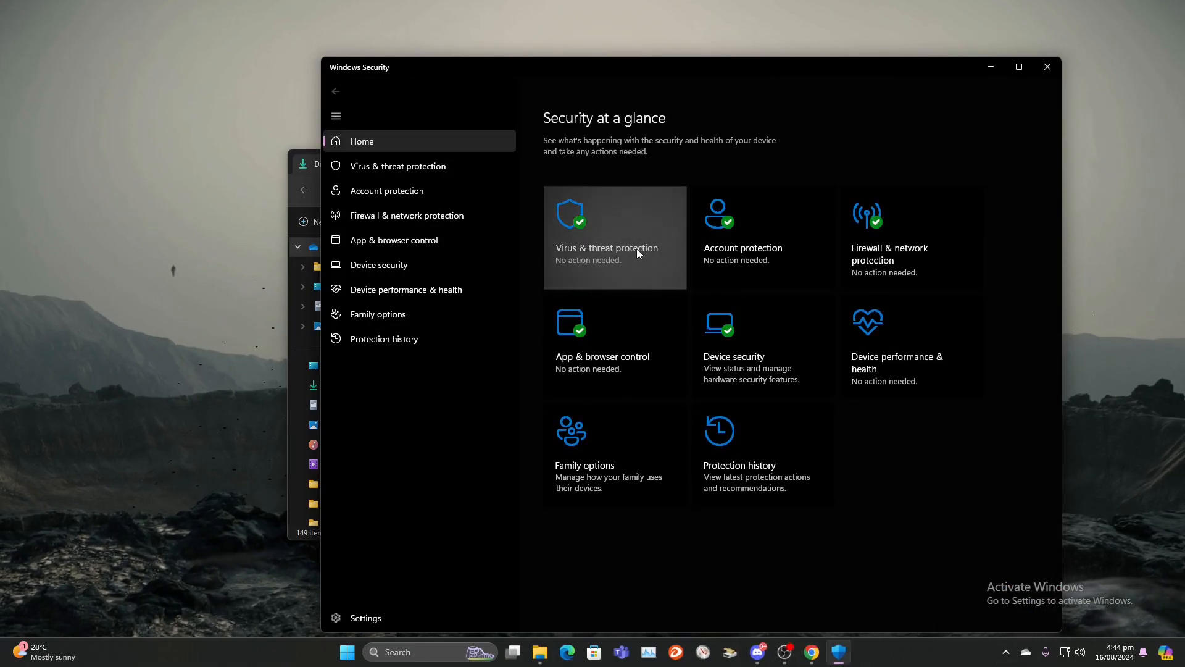
# - Reach the Virus & threat protection Manage settings page in Windows Security
pyautogui.click(606, 237)
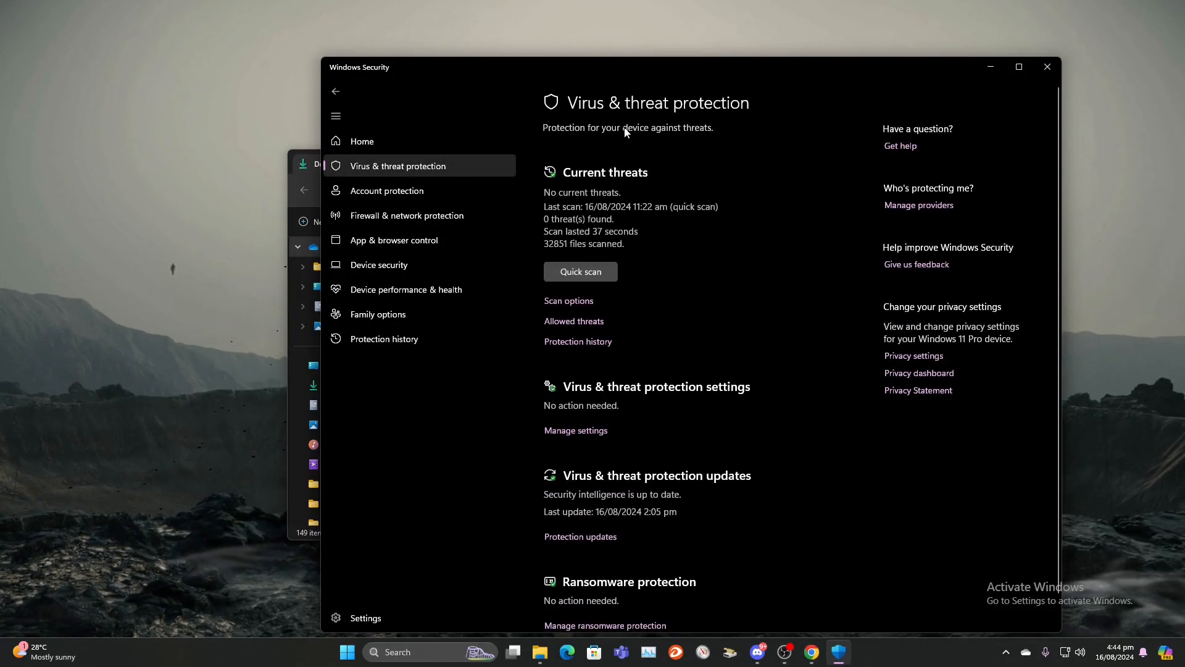
pyautogui.moveTo(752, 299)
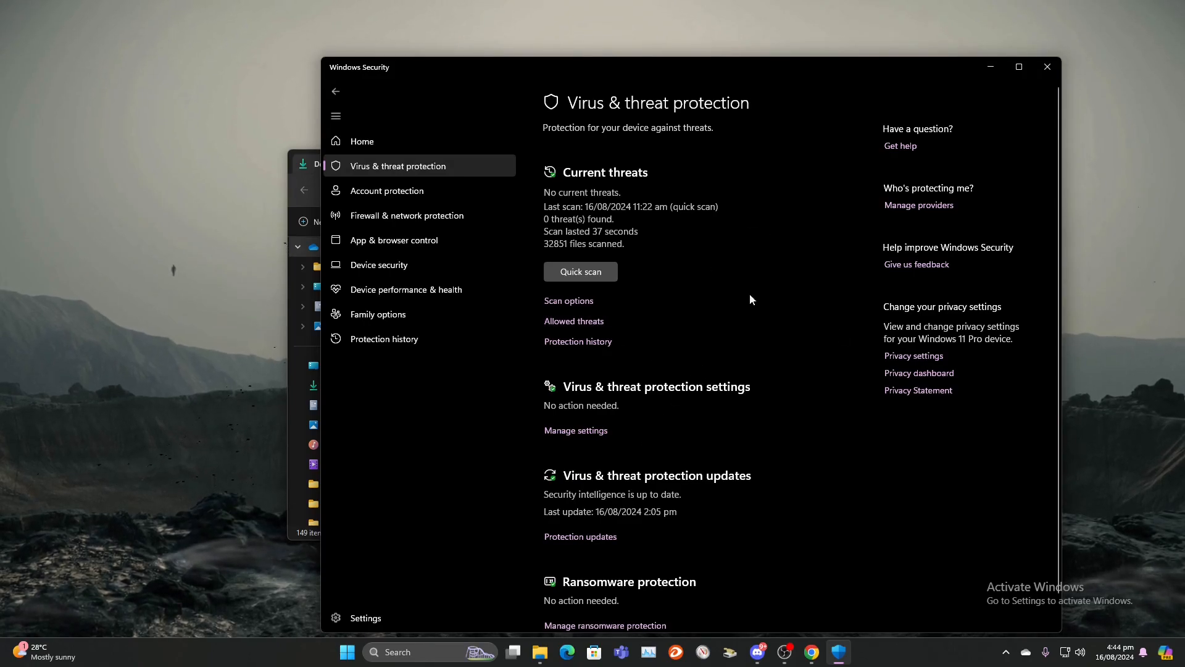
pyautogui.moveTo(765, 396)
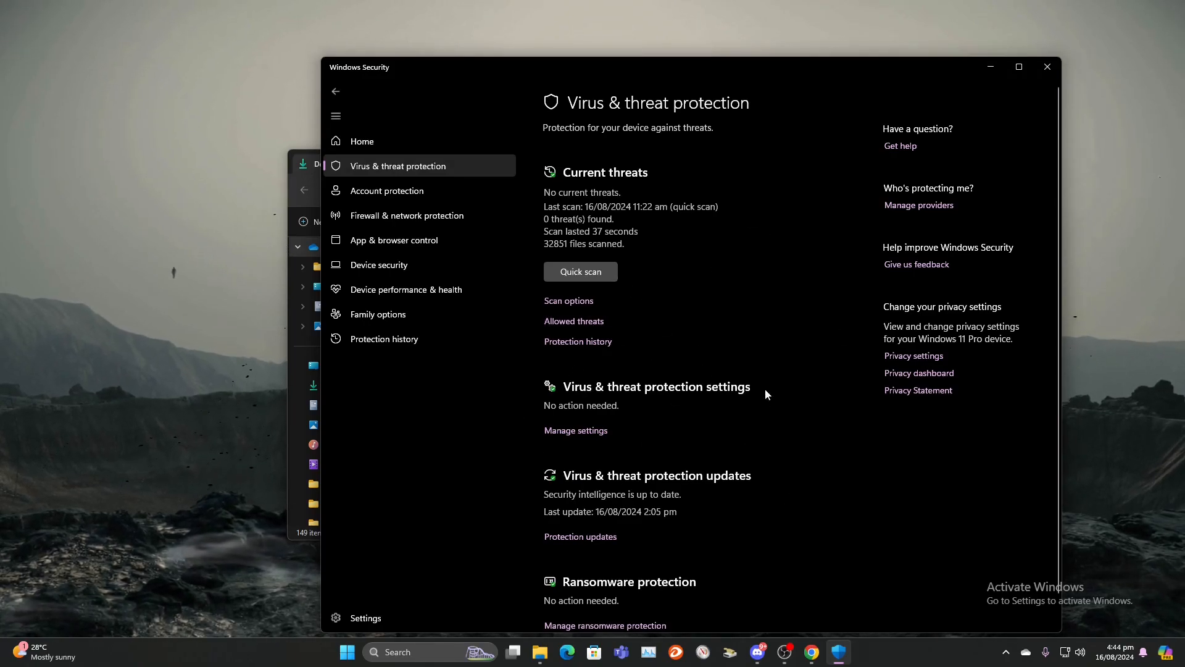
pyautogui.moveTo(576, 430)
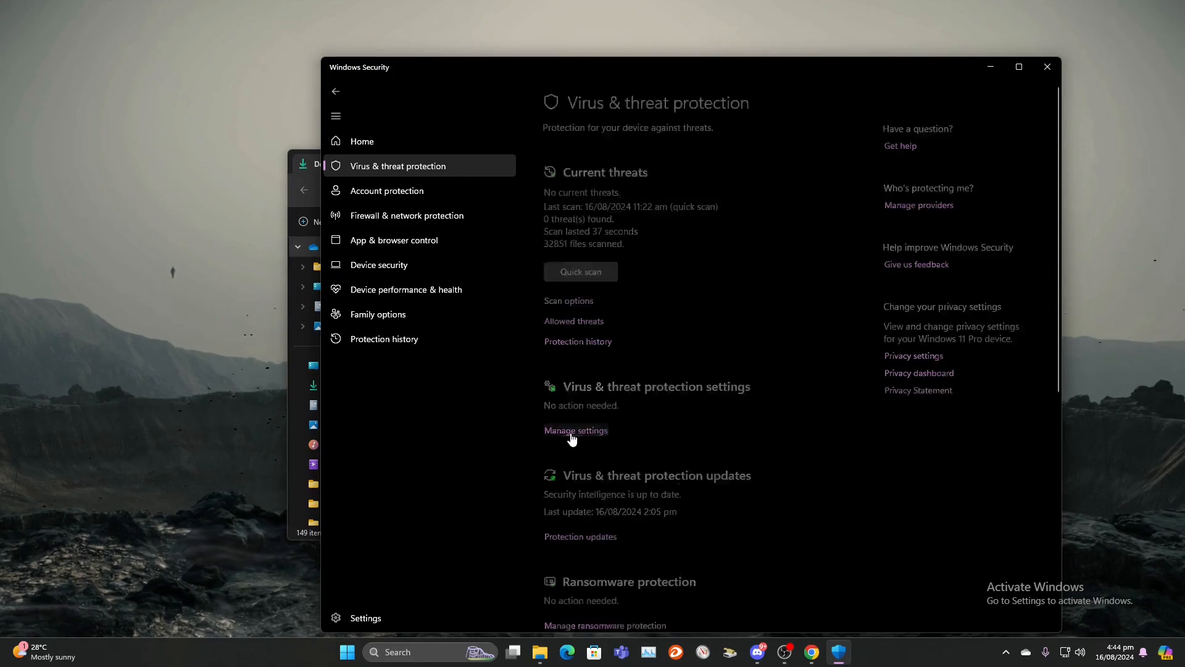
pyautogui.click(575, 430)
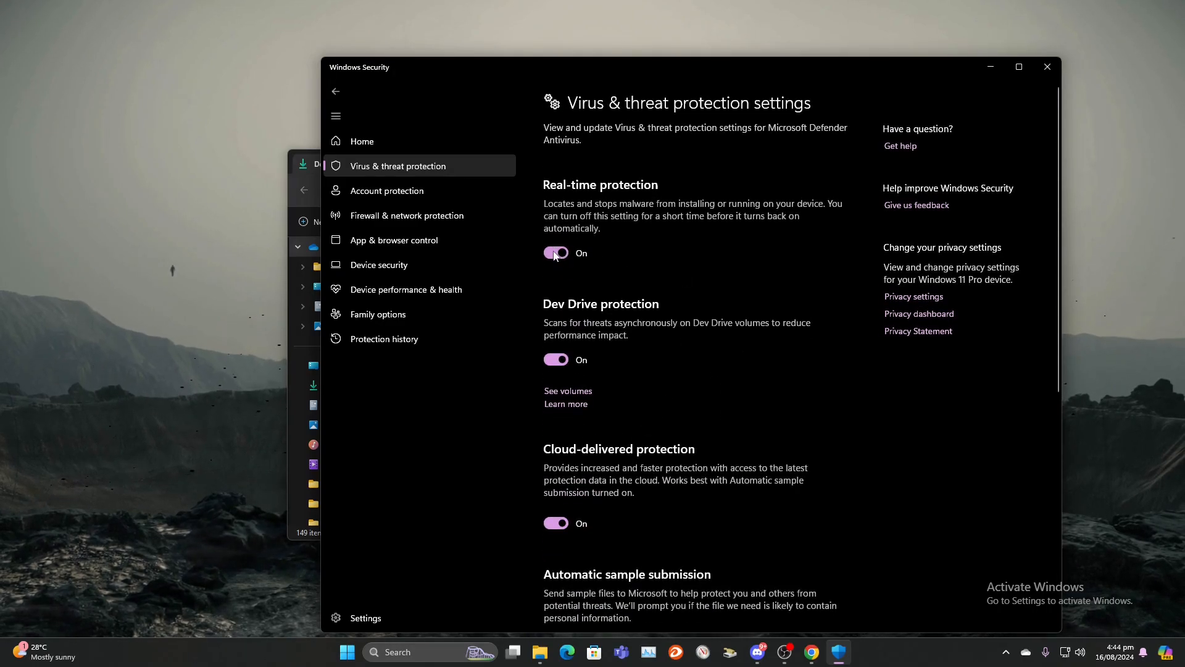
# - Switch off real-time protection and cloud-delivered protection
pyautogui.click(555, 251)
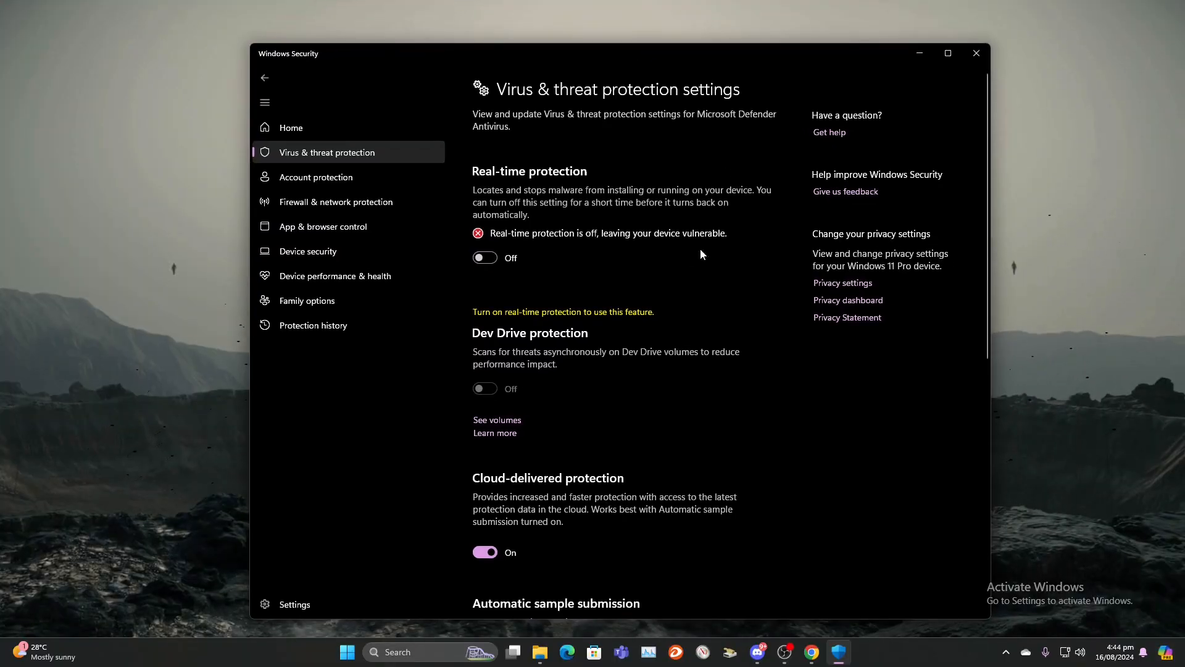
pyautogui.scroll(-3)
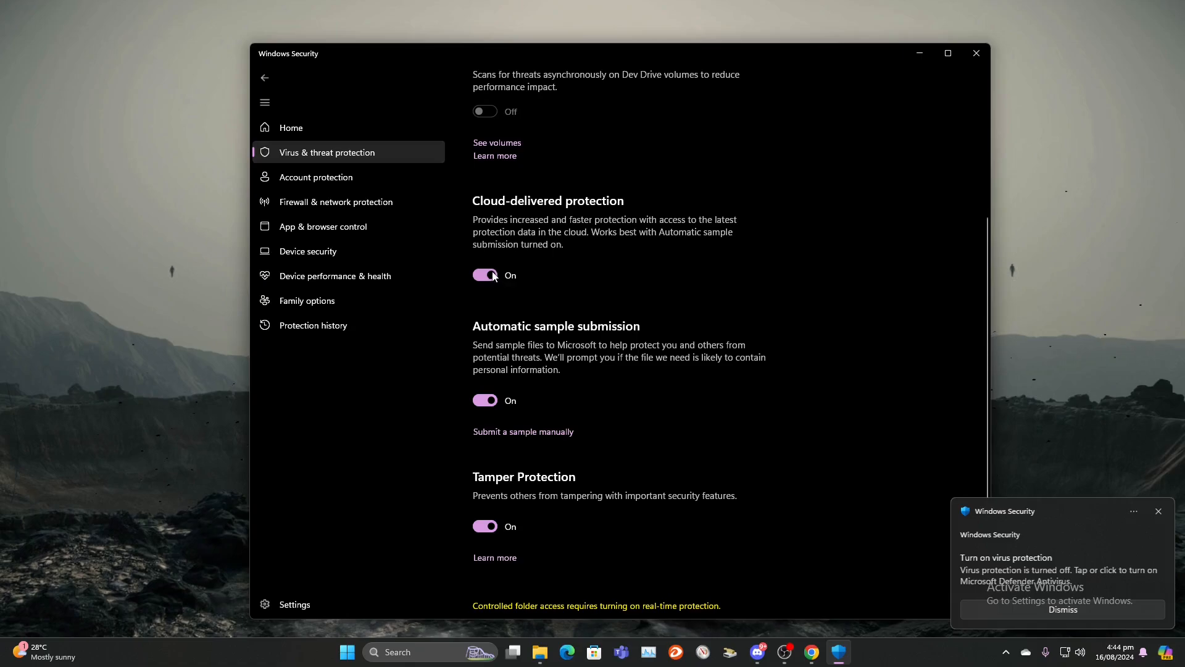
pyautogui.click(484, 274)
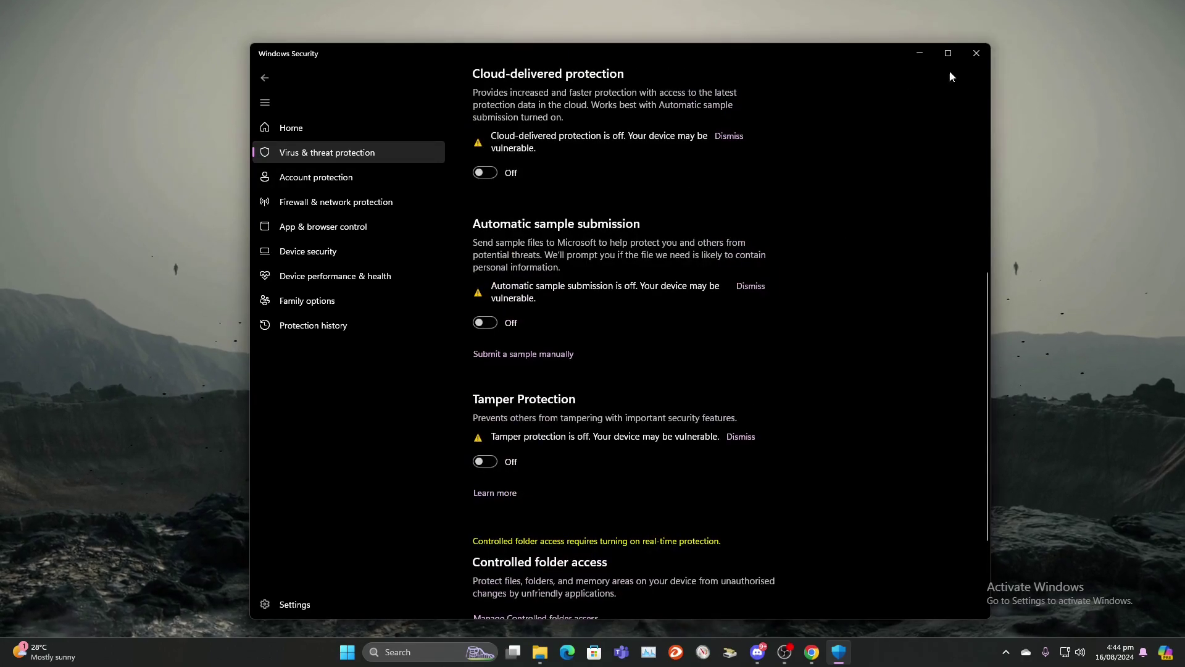
pyautogui.moveTo(919, 53)
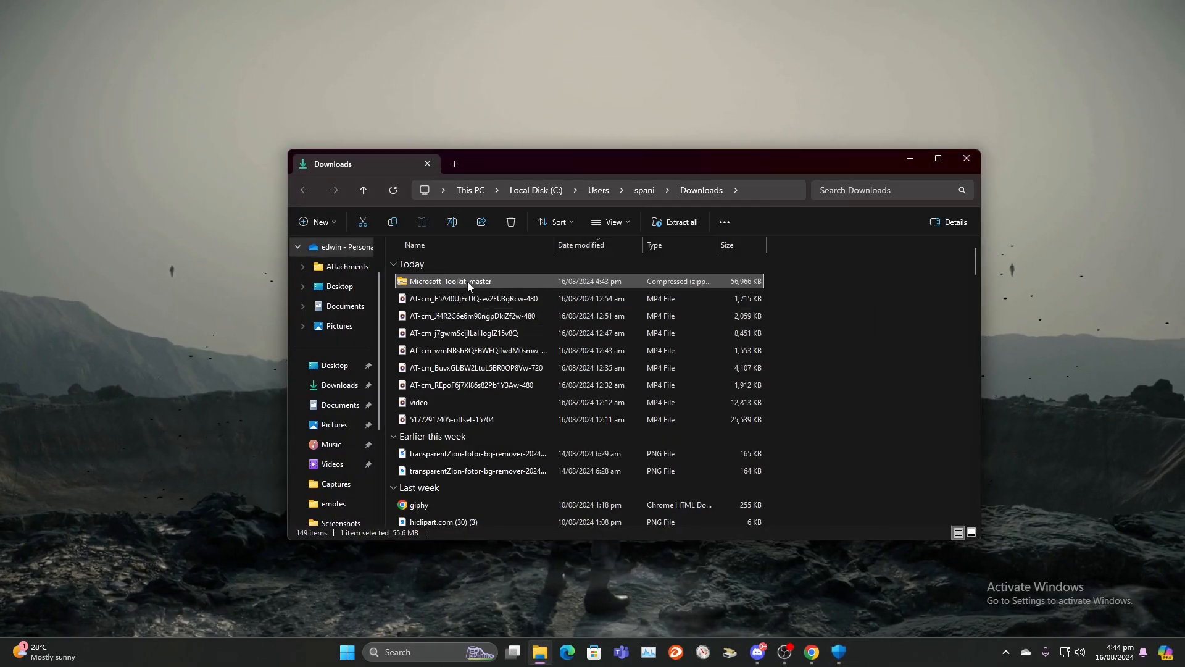
pyautogui.moveTo(469, 282)
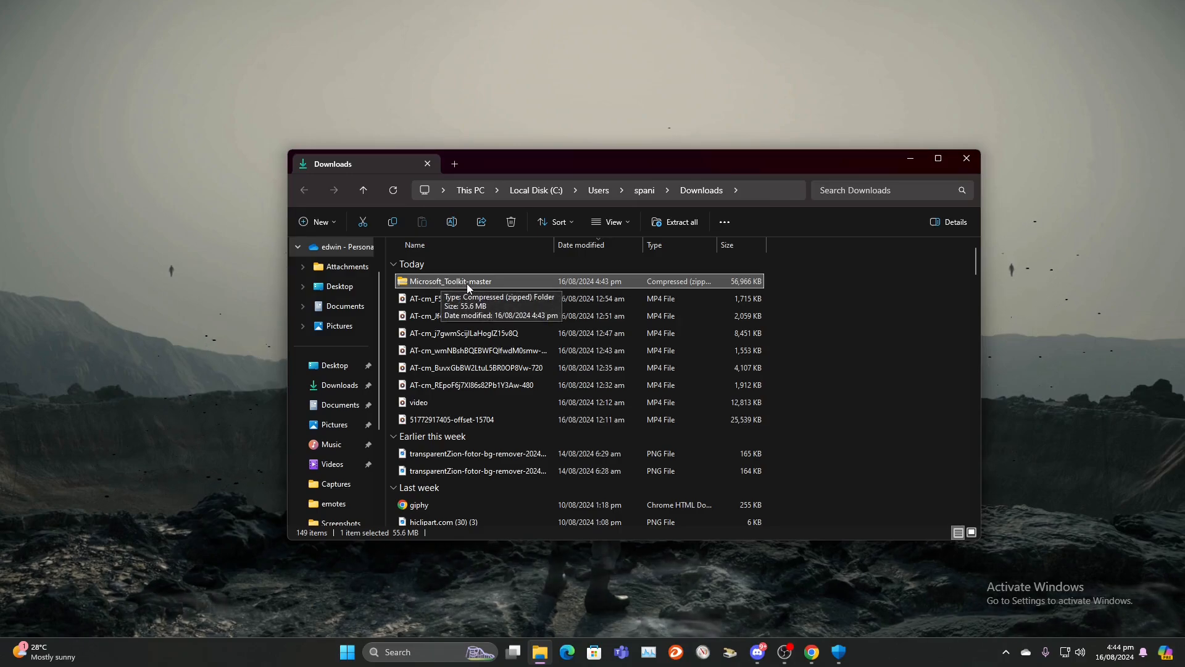
# - Extract the Microsoft_Toolkit-master zip into Downloads and enter the extracted folder
pyautogui.rightClick(450, 281)
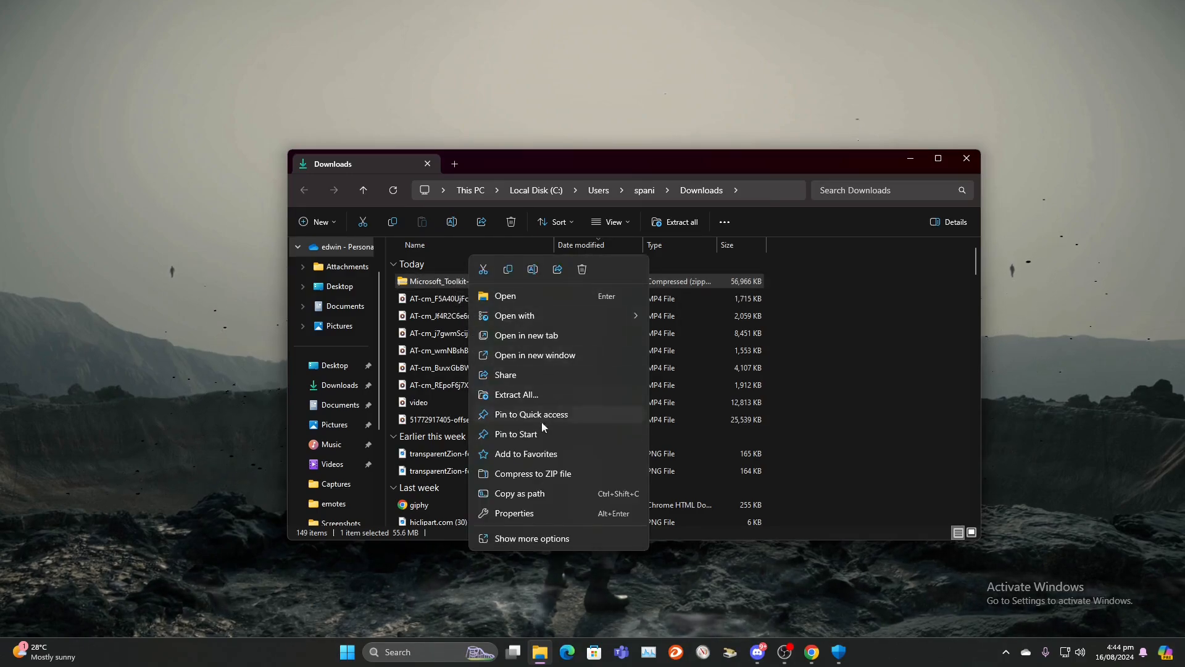
pyautogui.click(516, 393)
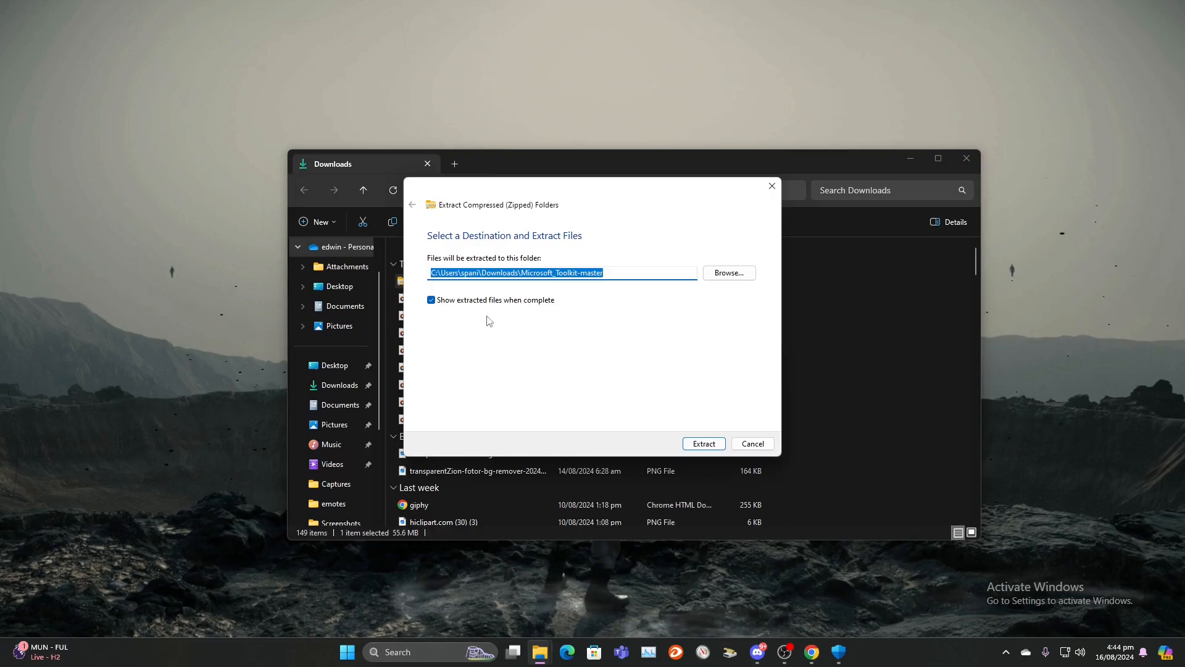
pyautogui.click(703, 443)
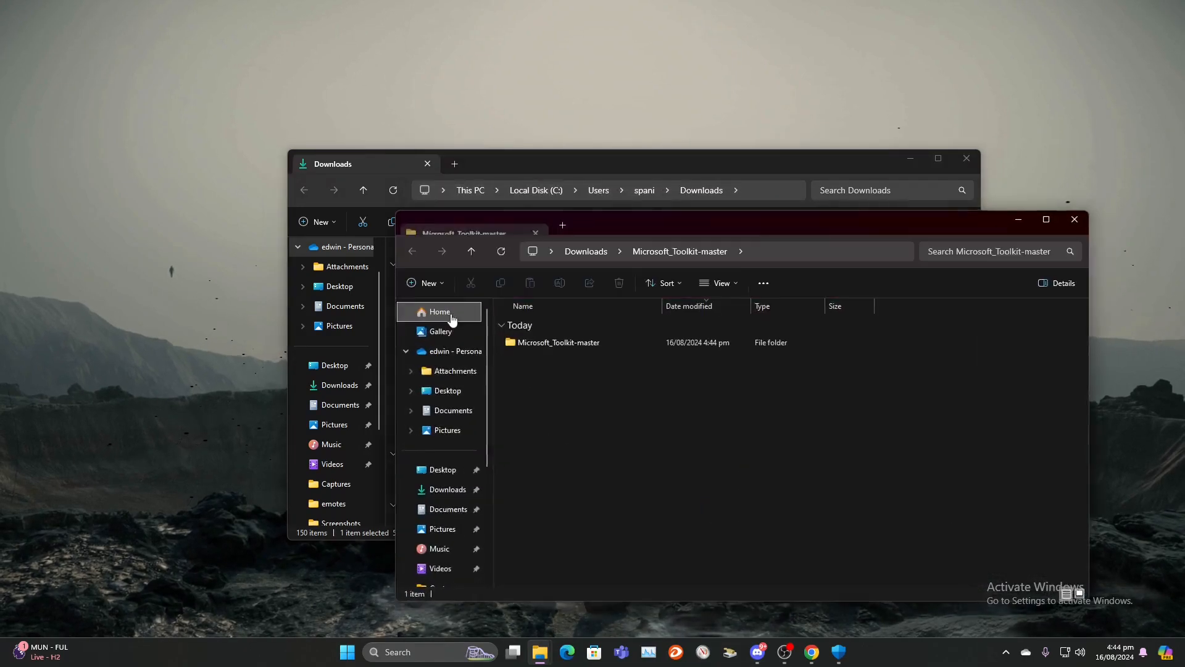
pyautogui.click(558, 342)
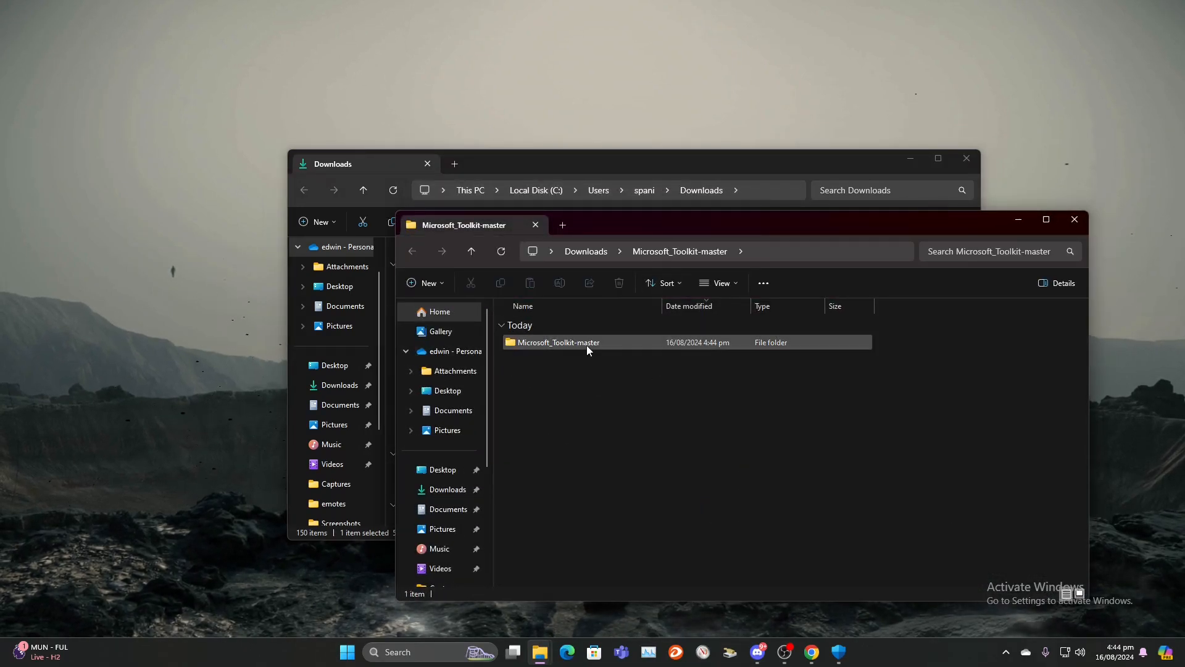
pyautogui.doubleClick(558, 342)
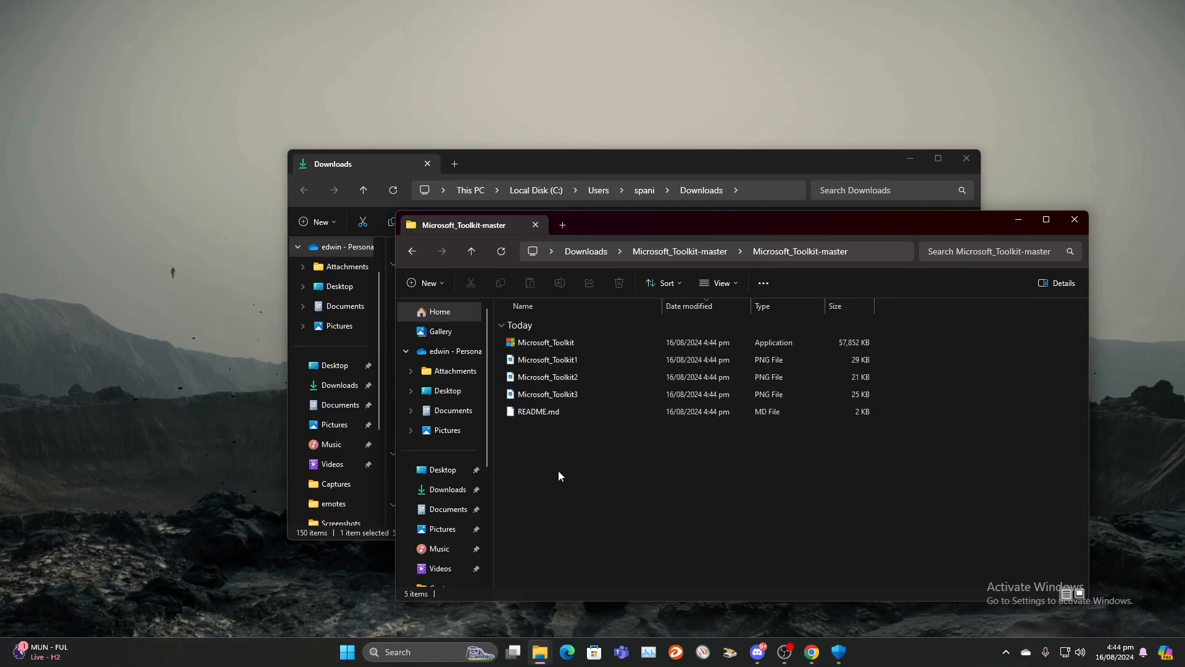
# - Launch the Microsoft_Toolkit application from the extracted folder
pyautogui.click(545, 342)
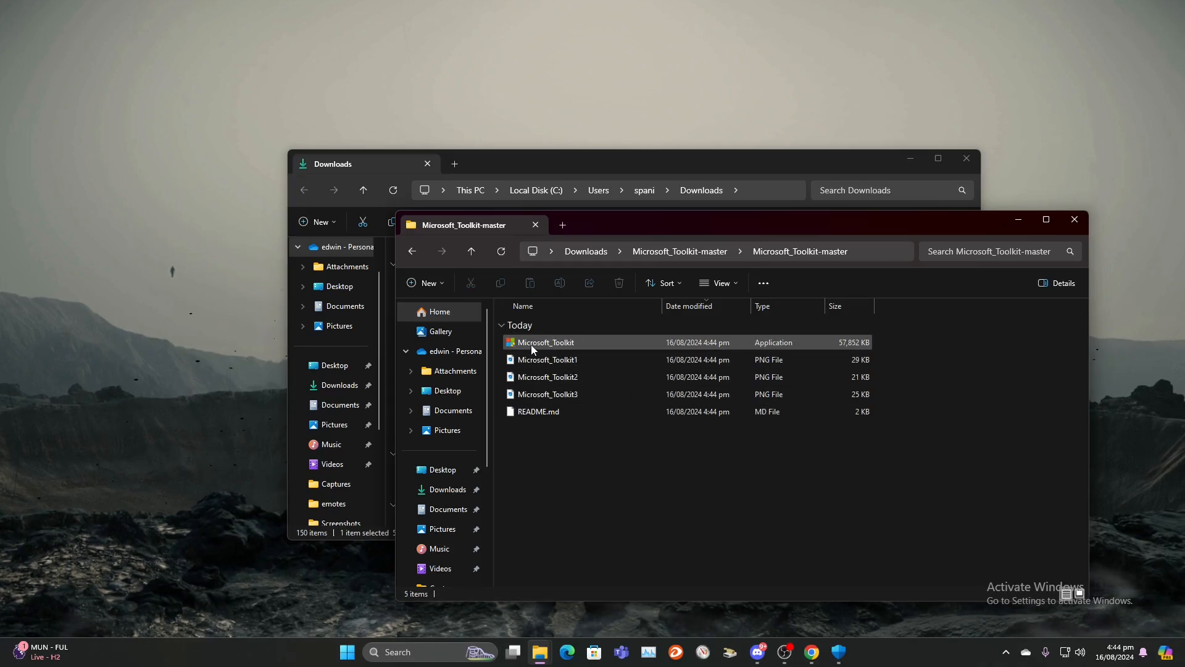
pyautogui.moveTo(548, 359)
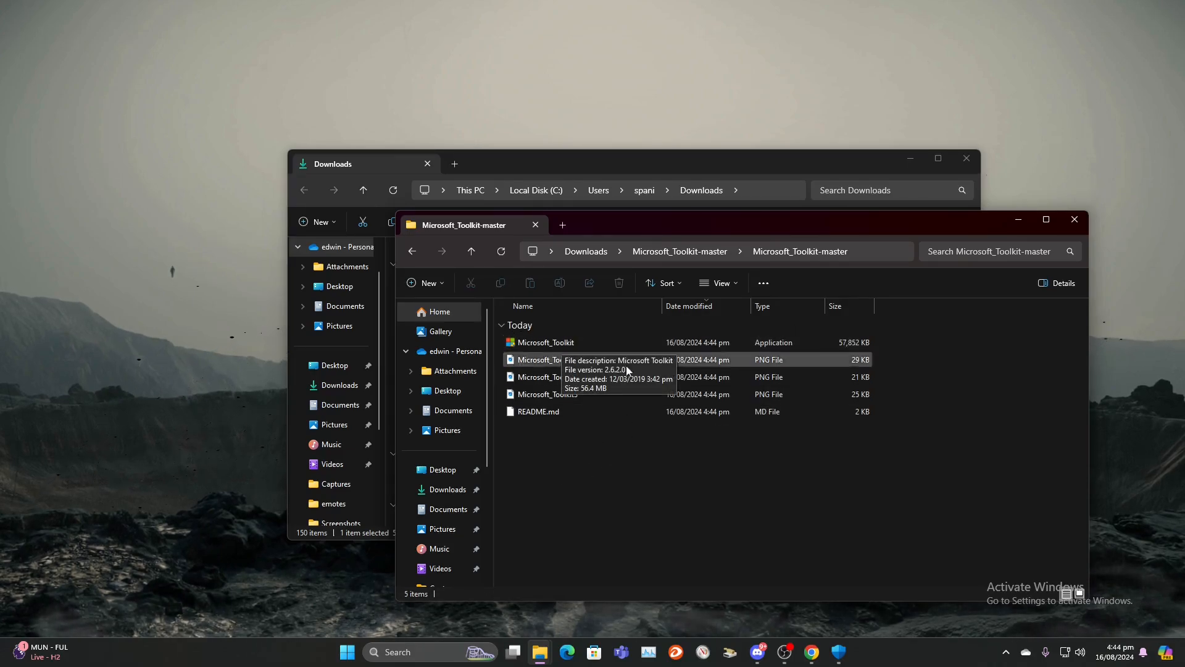
pyautogui.click(545, 342)
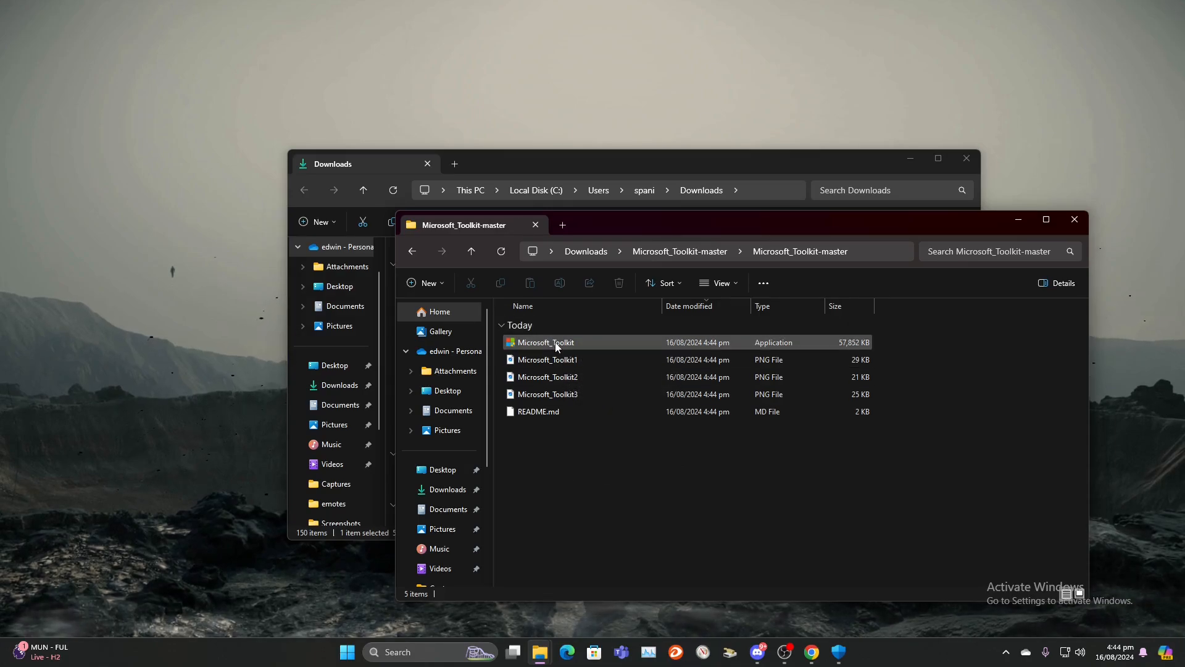
pyautogui.doubleClick(544, 342)
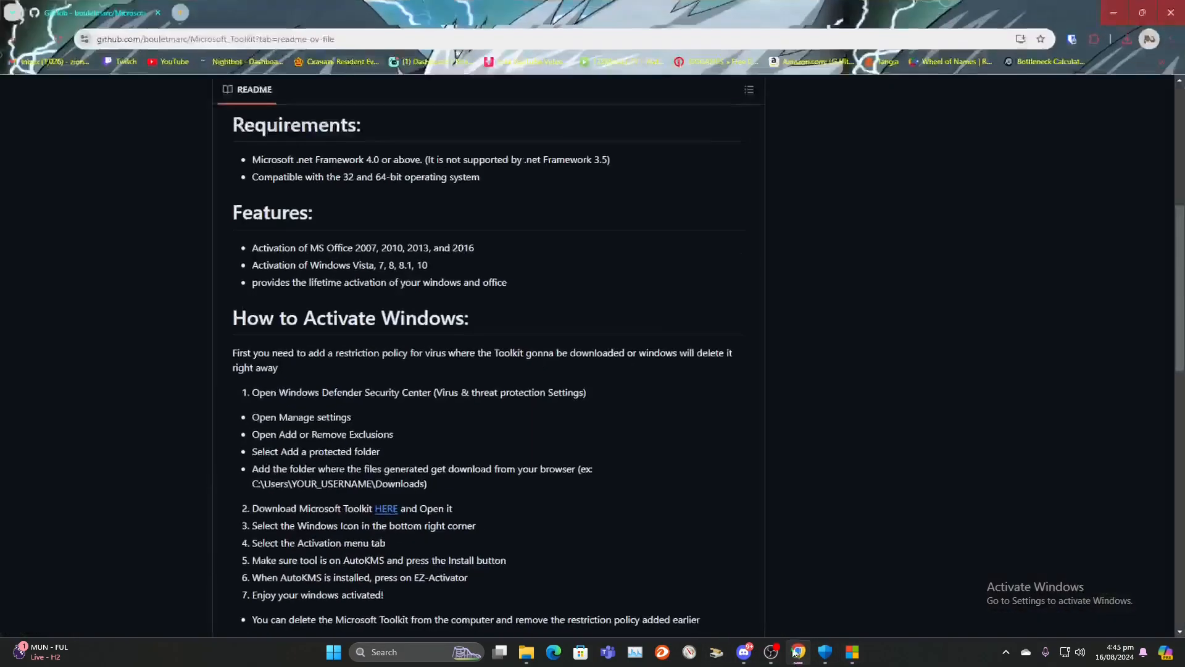
pyautogui.scroll(-3)
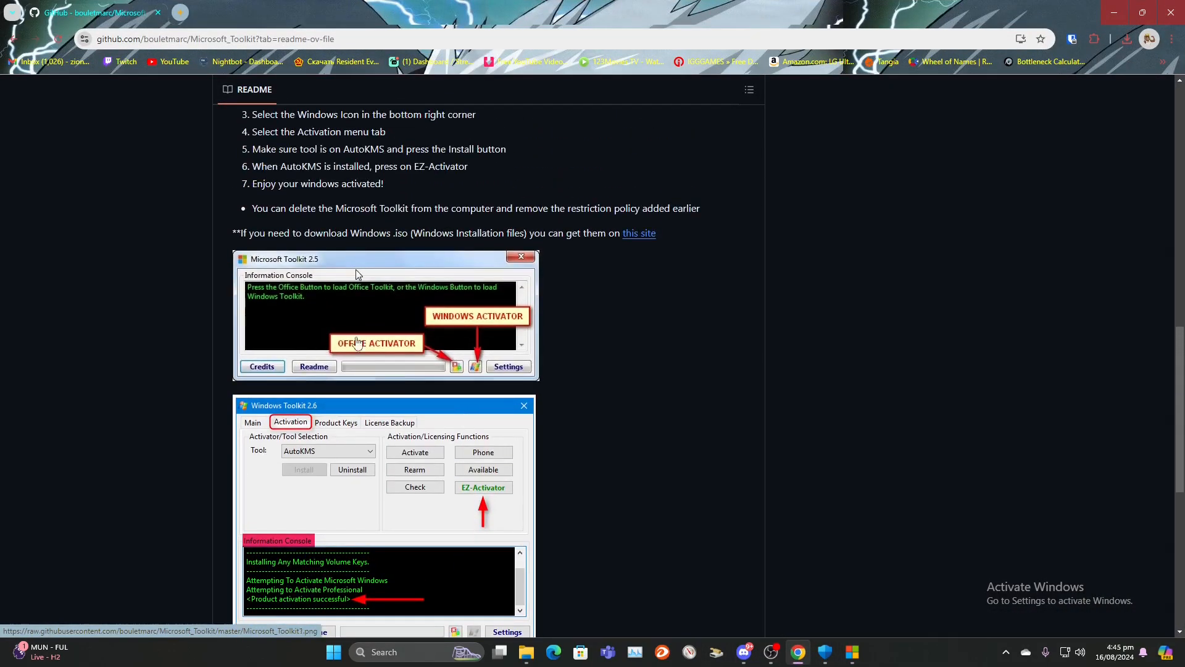
pyautogui.moveTo(289, 319)
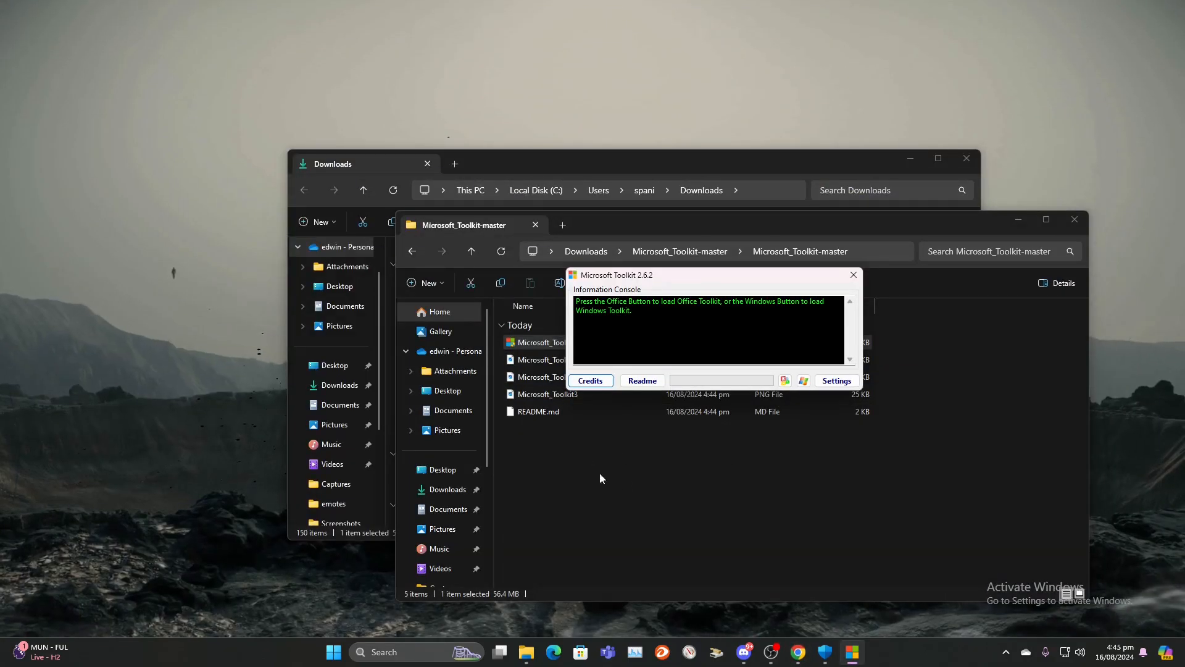
pyautogui.moveTo(814, 383)
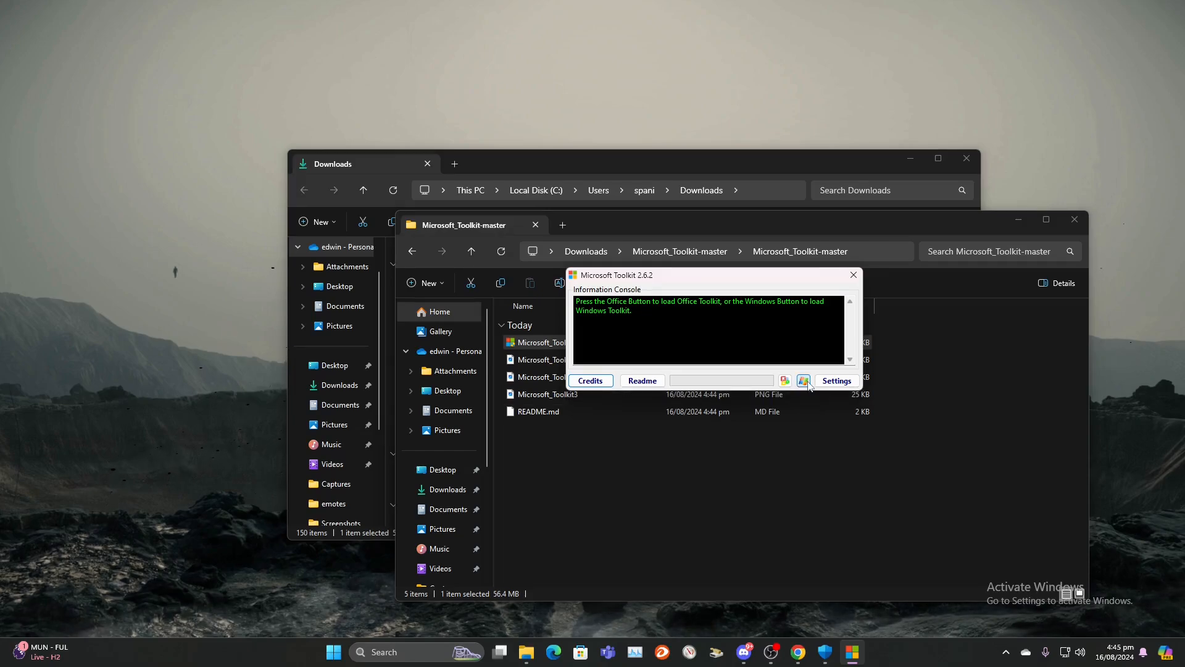
pyautogui.moveTo(805, 389)
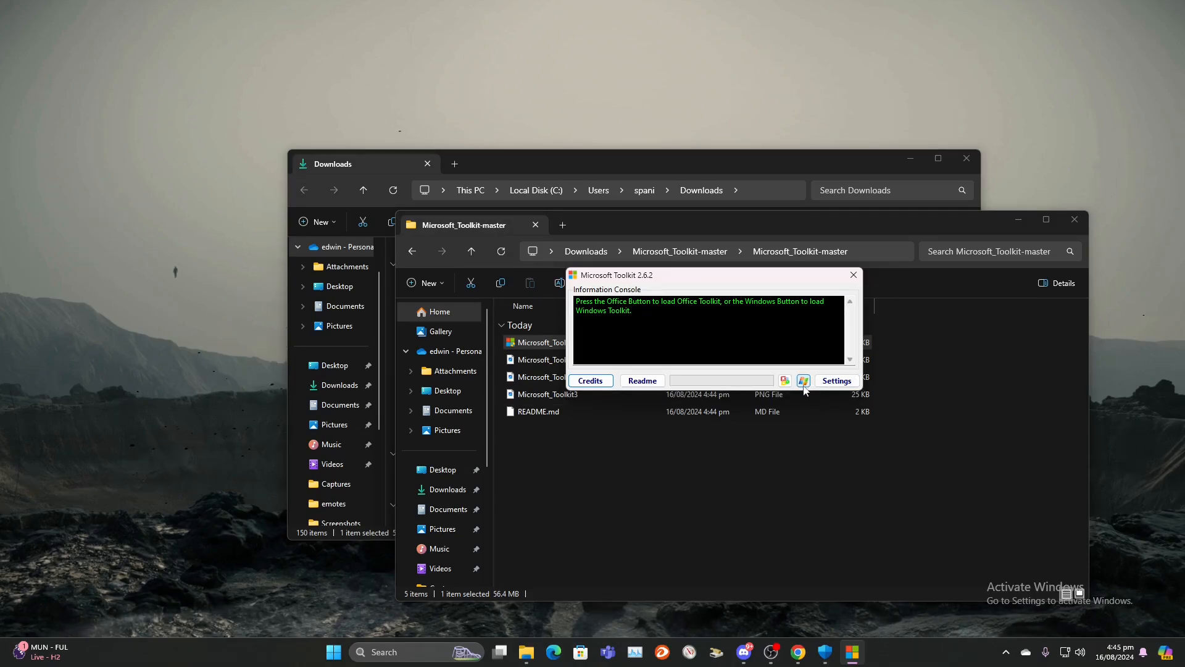
# - In the Windows Toolkit, install AutoKMS and run Windows Enterprise activation through it
pyautogui.click(804, 380)
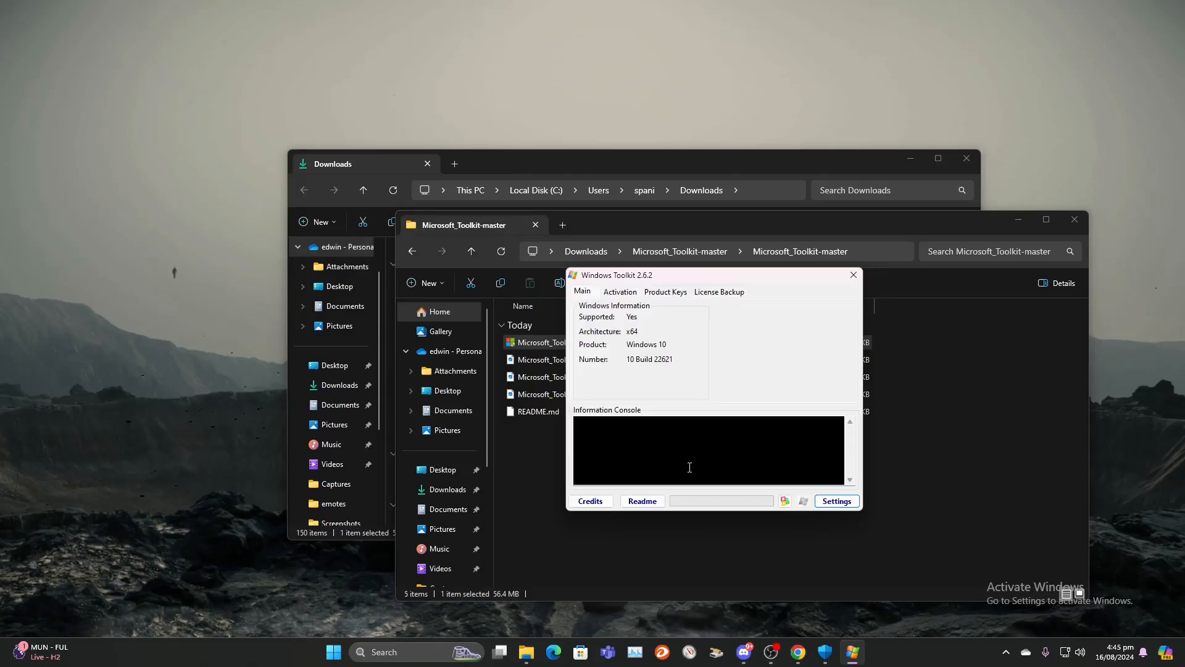
pyautogui.click(618, 292)
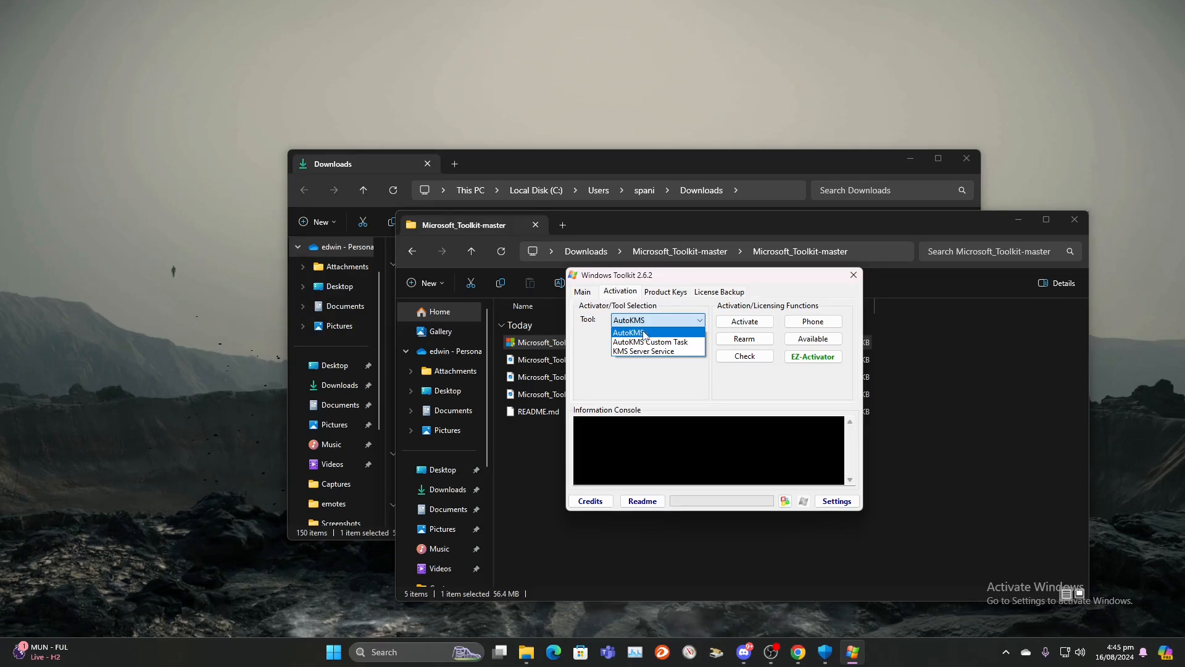
pyautogui.click(628, 332)
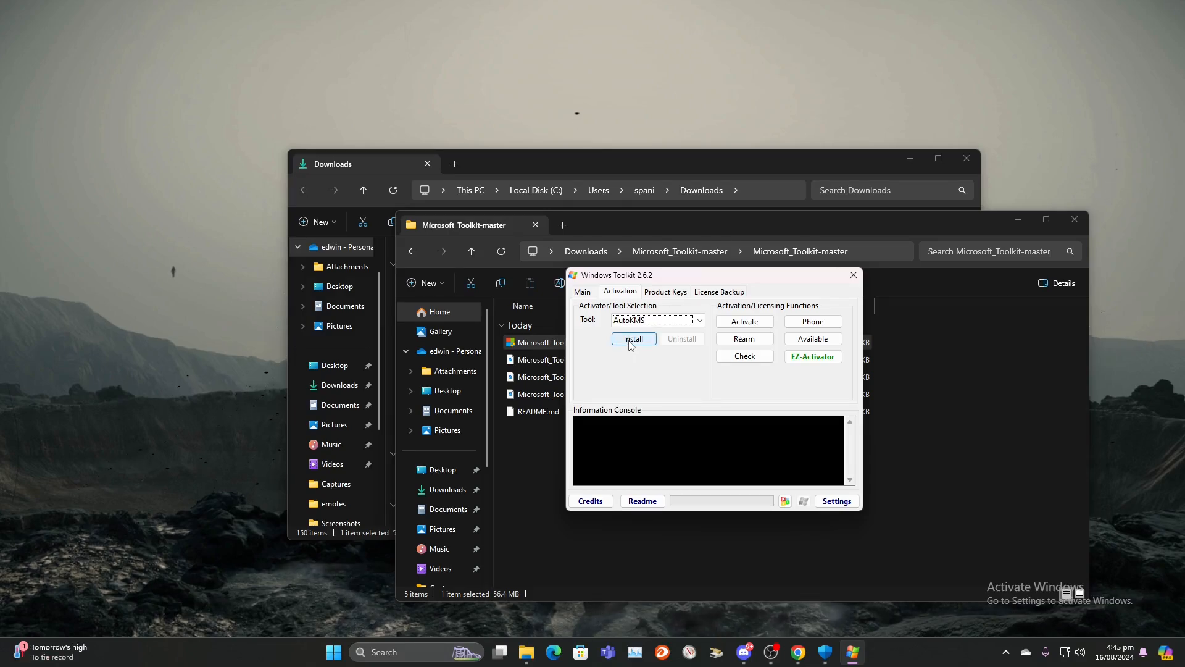
pyautogui.click(633, 338)
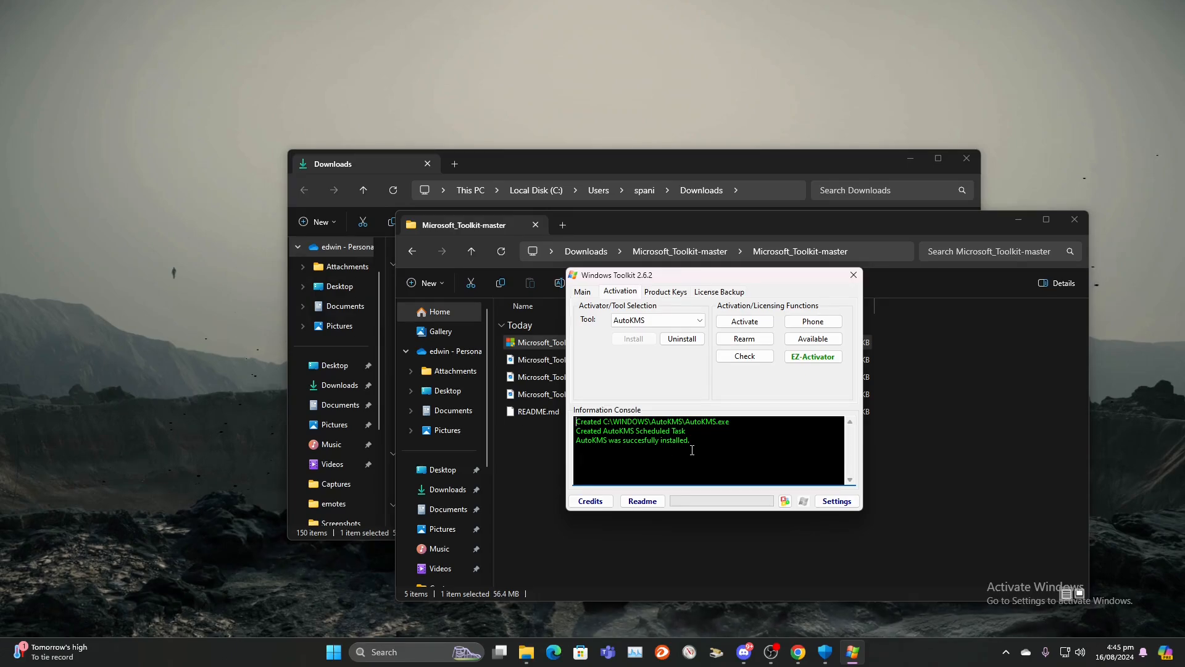
pyautogui.click(812, 356)
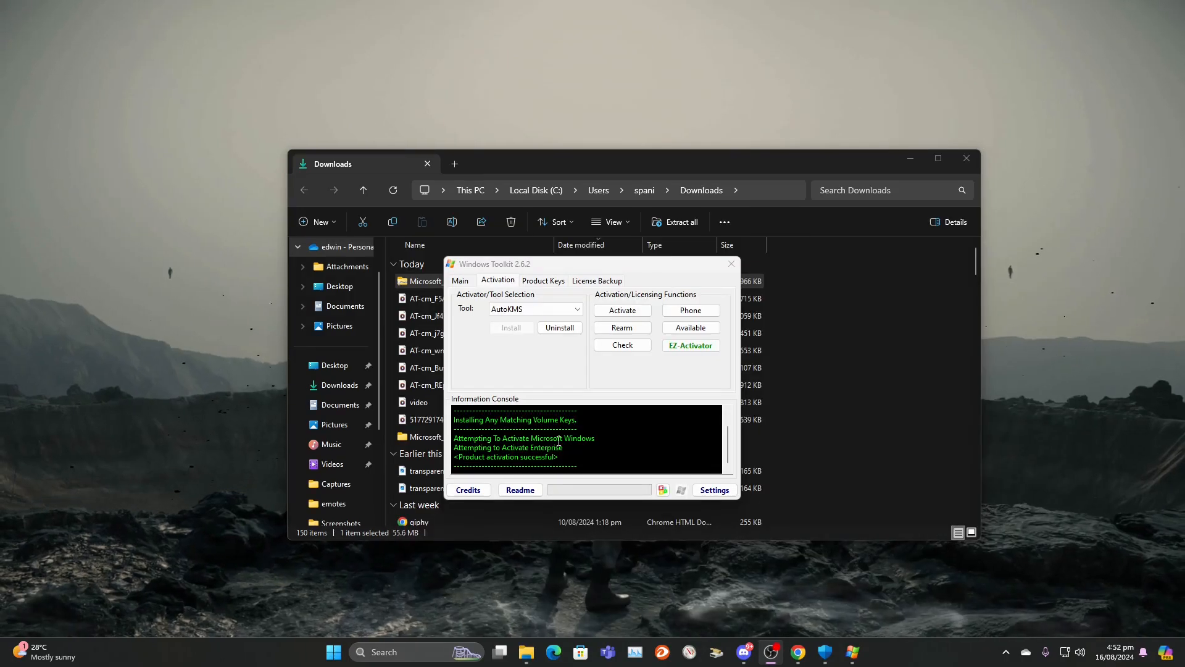
pyautogui.moveTo(536, 401)
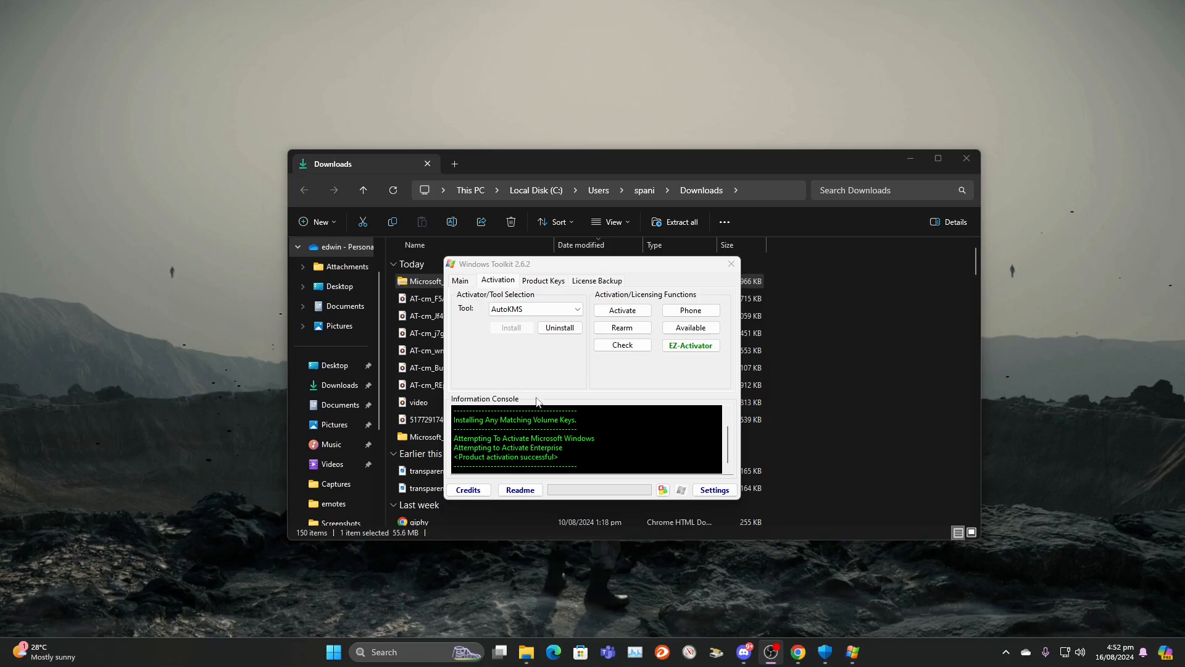
pyautogui.moveTo(673, 392)
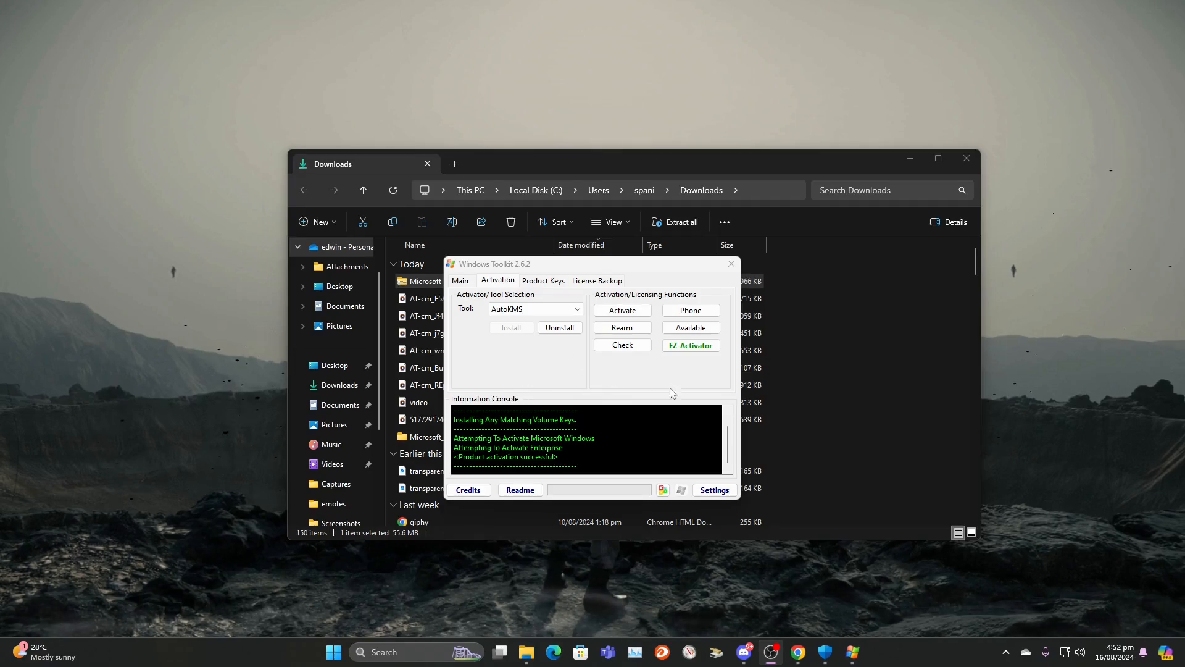
pyautogui.moveTo(672, 359)
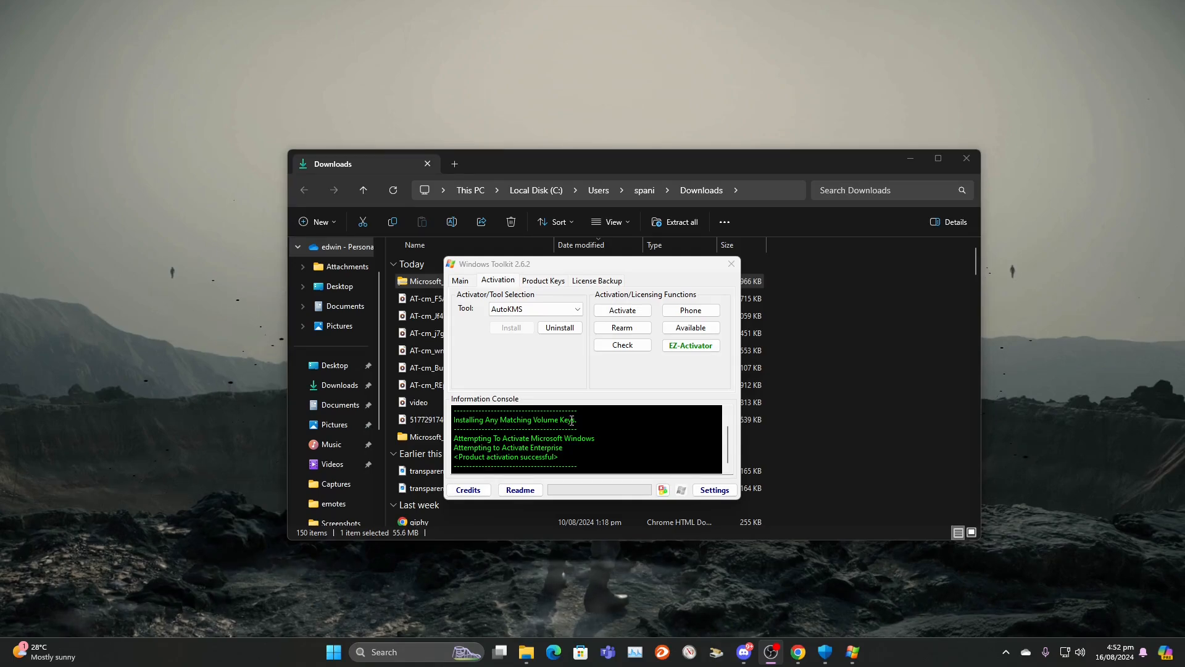
# - Close the Windows Toolkit window after the successful activation
pyautogui.click(730, 264)
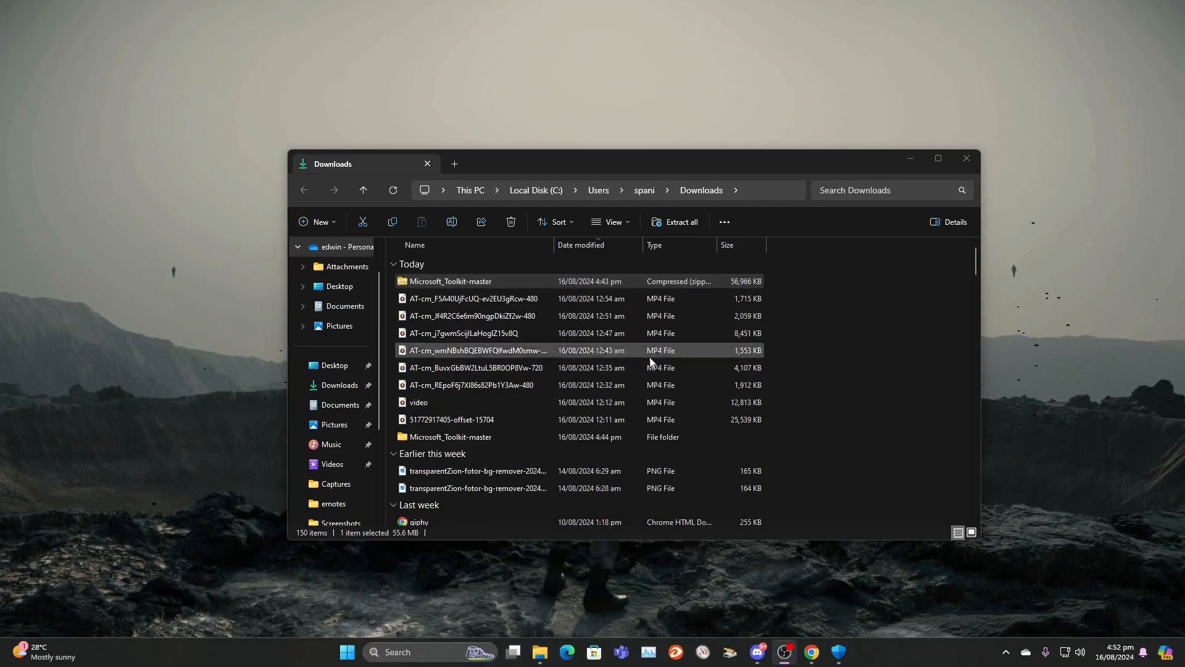
pyautogui.moveTo(1028, 605)
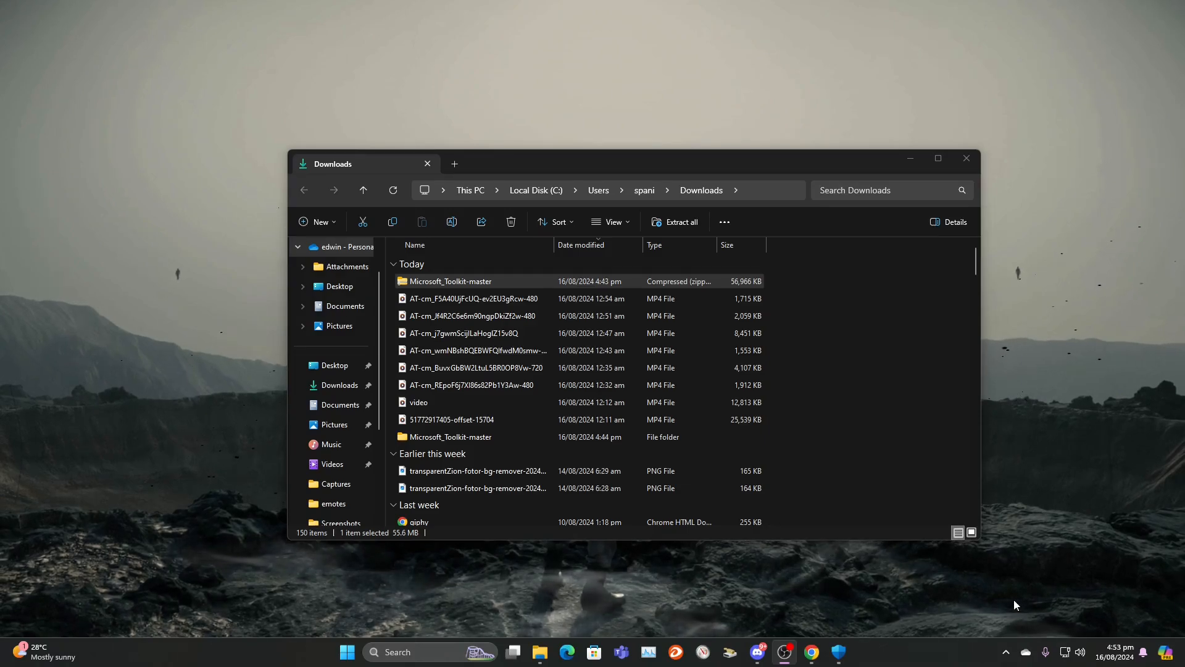
pyautogui.moveTo(968, 174)
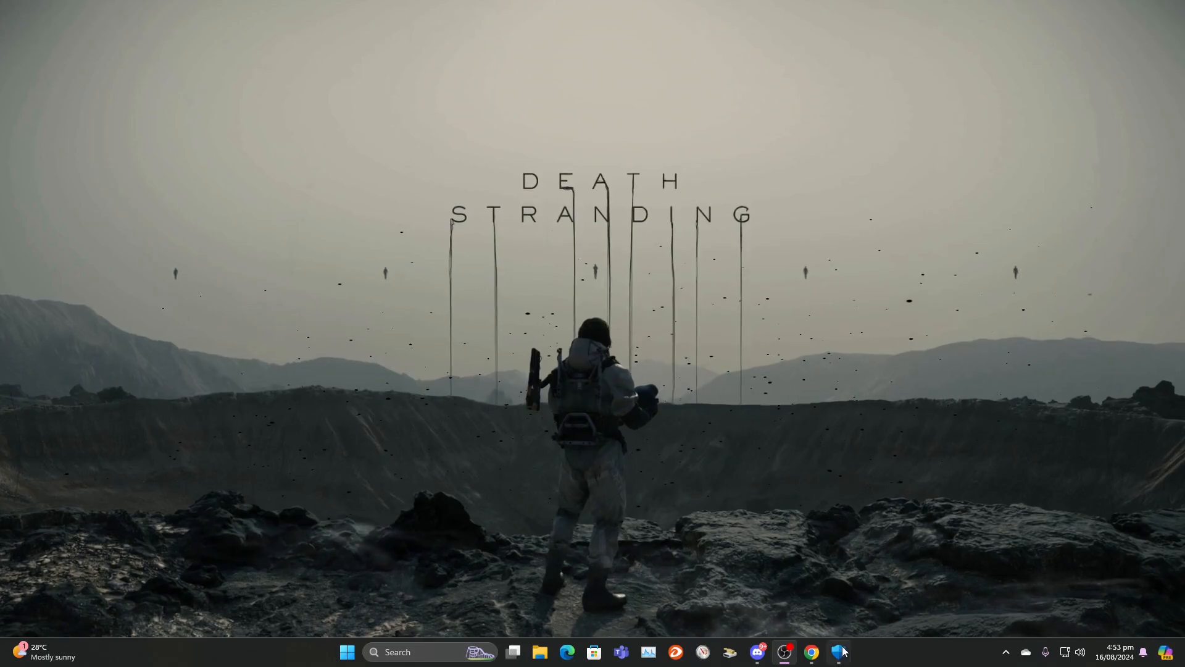
# - Turn real-time protection back on in Virus & threat protection settings and close Windows Security
pyautogui.click(837, 652)
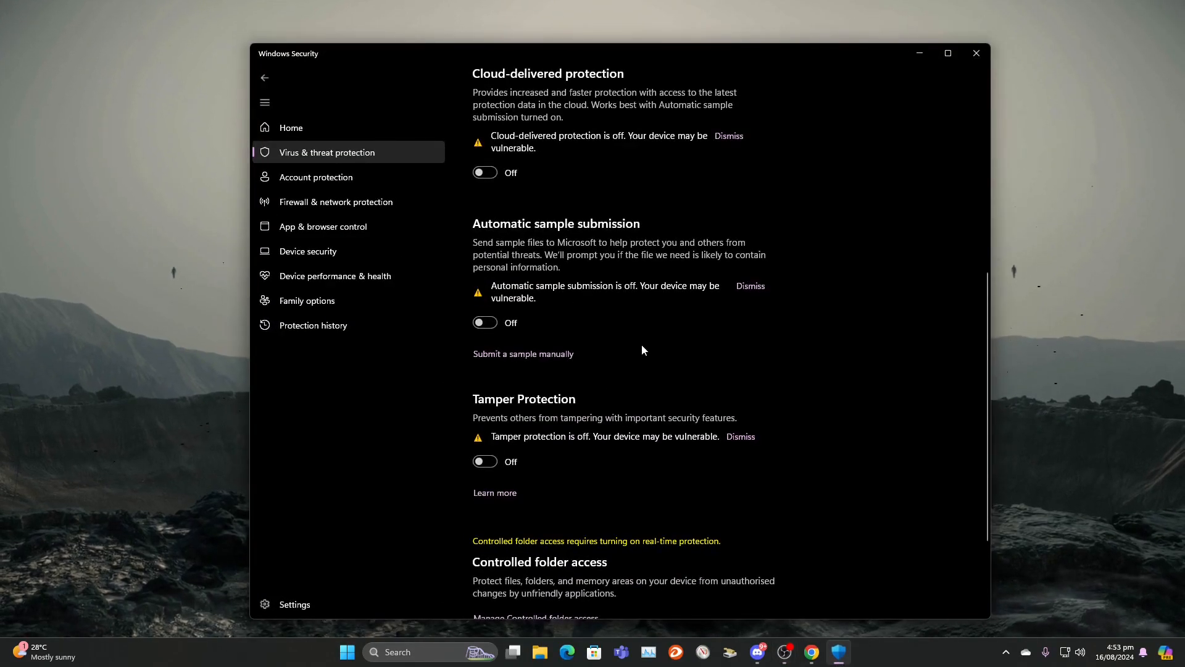
pyautogui.scroll(3)
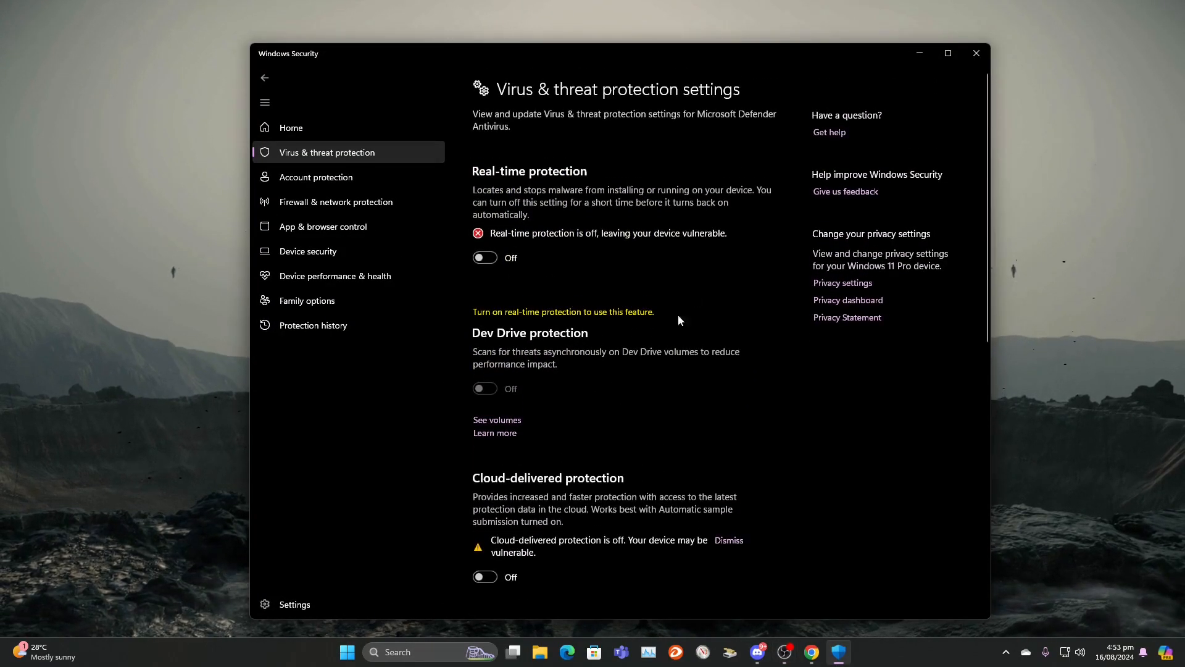
pyautogui.click(484, 257)
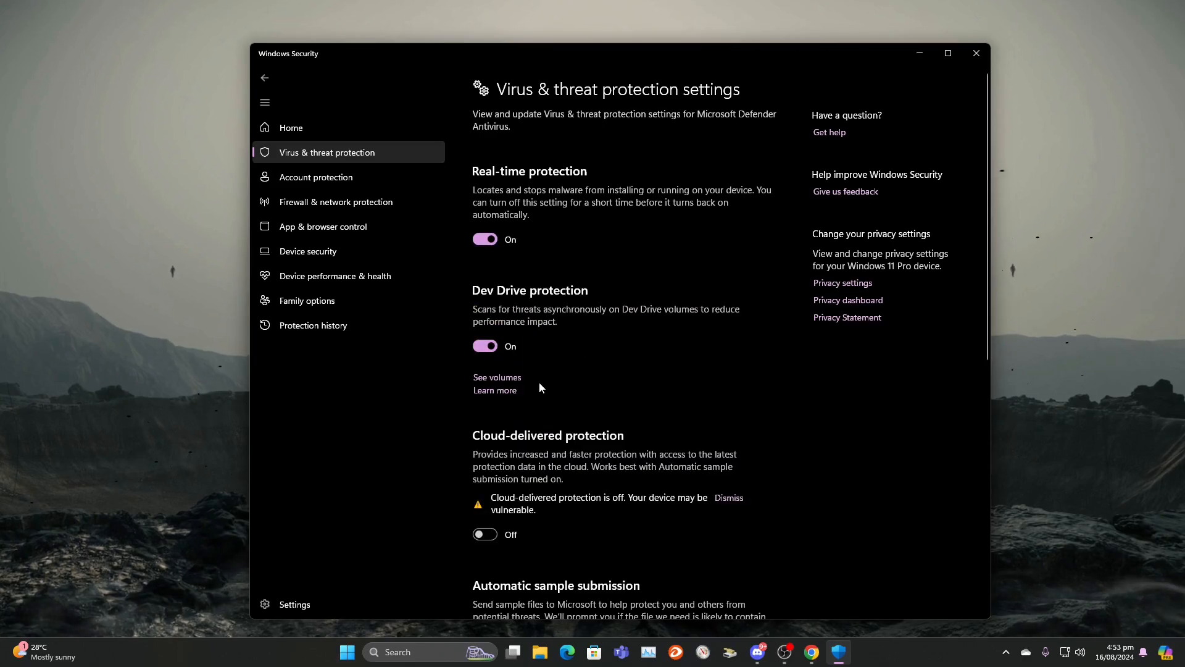
pyautogui.scroll(-3)
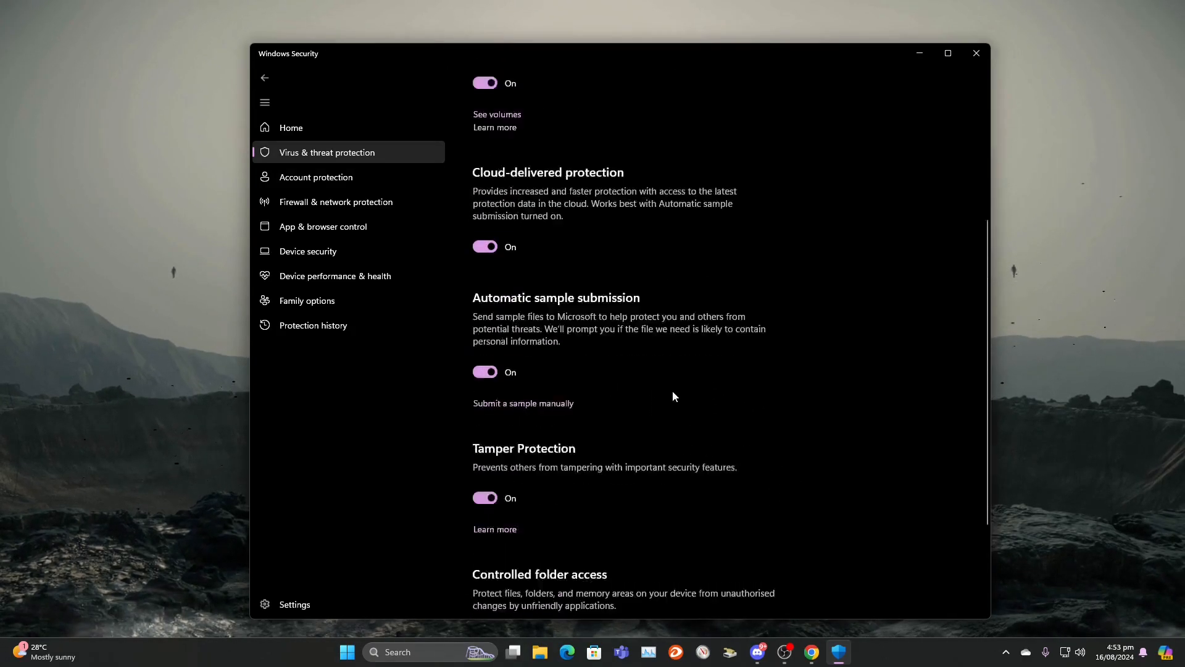
pyautogui.scroll(3)
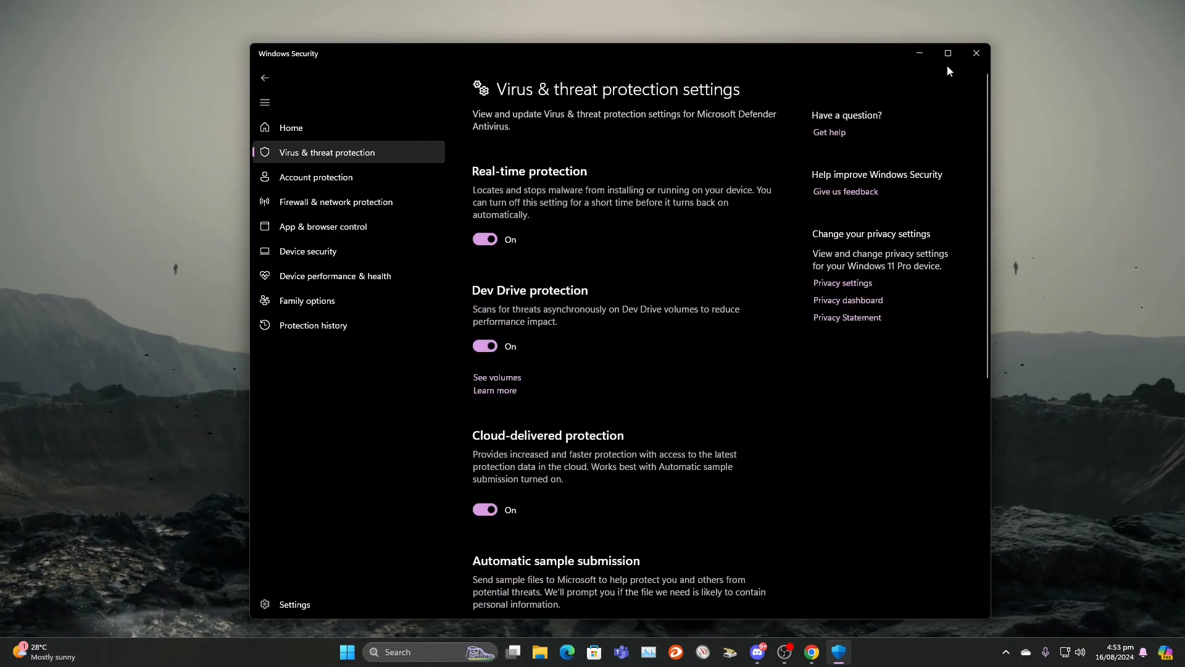
pyautogui.click(975, 53)
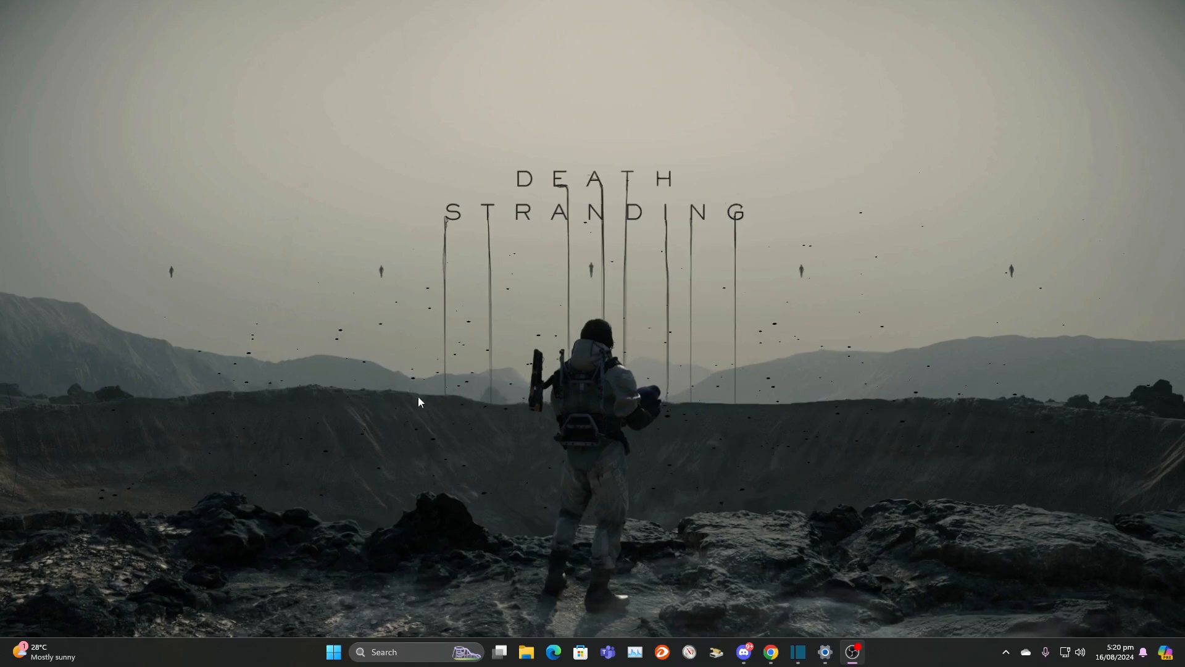
pyautogui.click(333, 652)
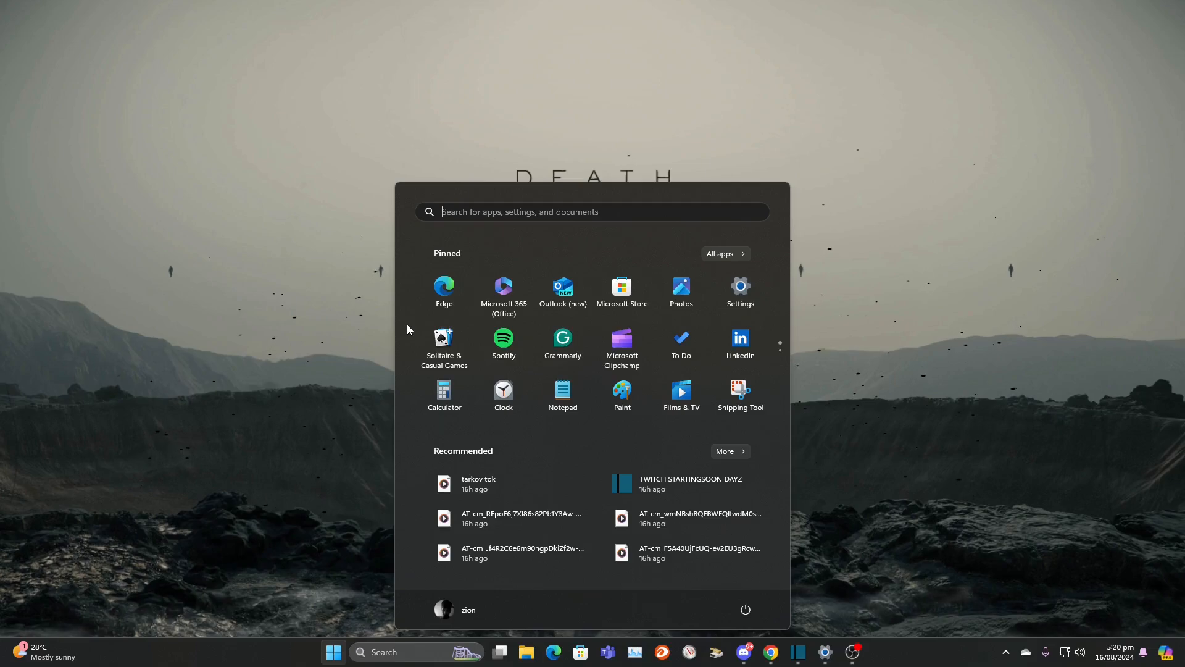
pyautogui.click(739, 288)
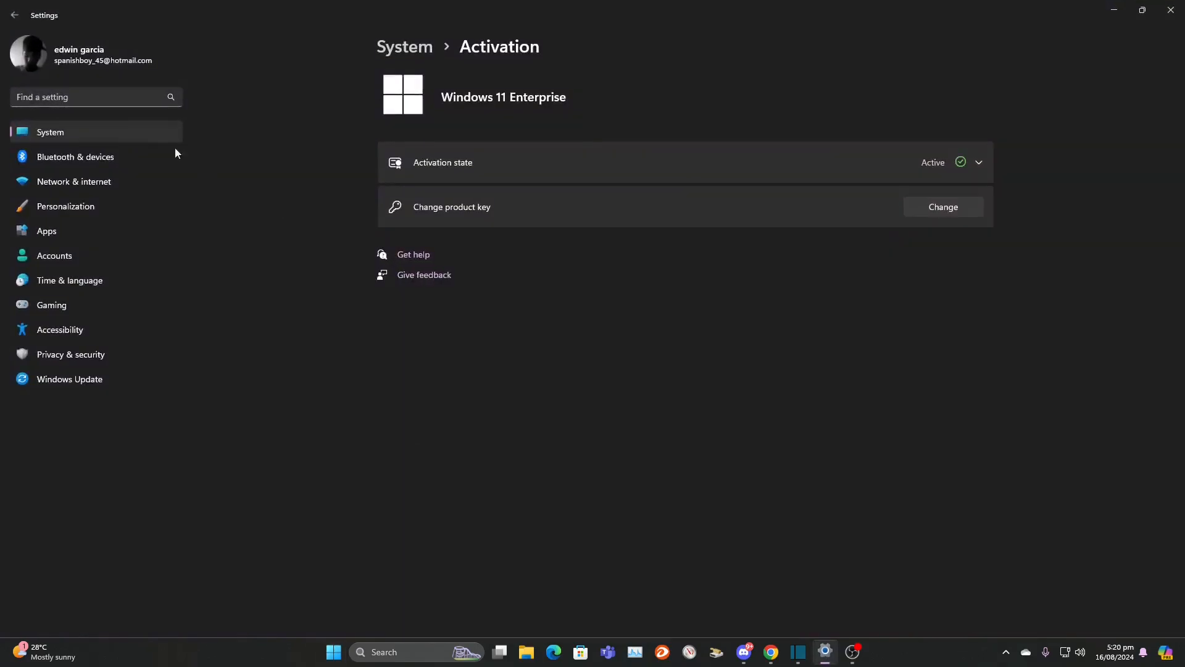
pyautogui.moveTo(363, 136)
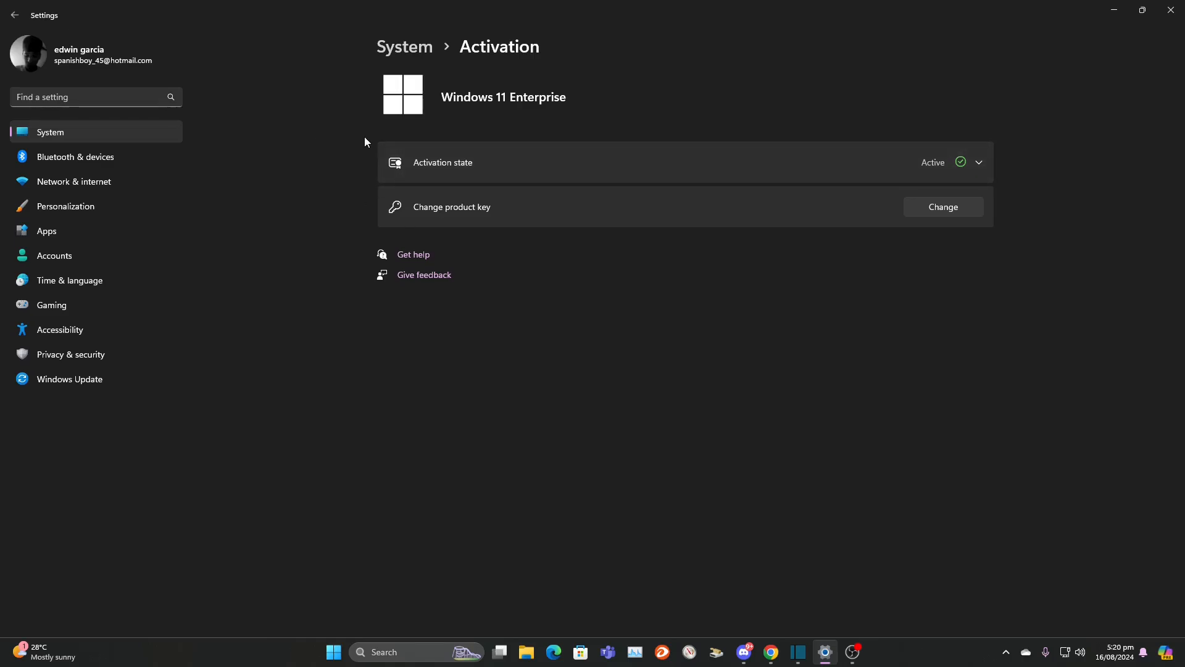
pyautogui.moveTo(363, 187)
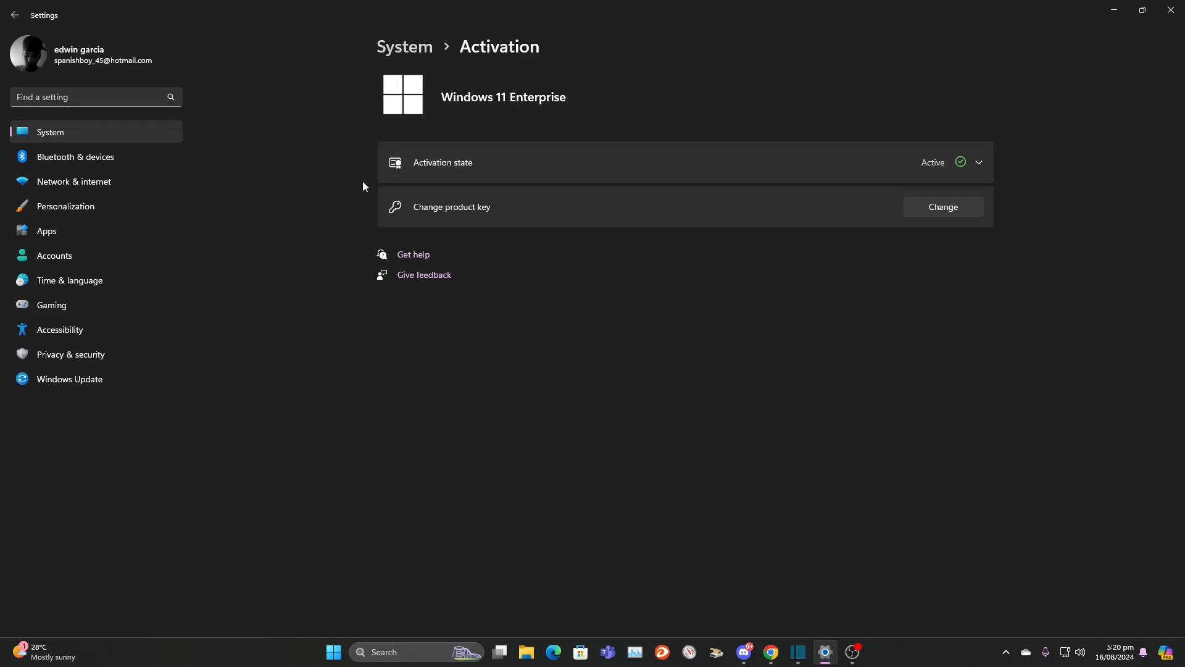
pyautogui.moveTo(981, 172)
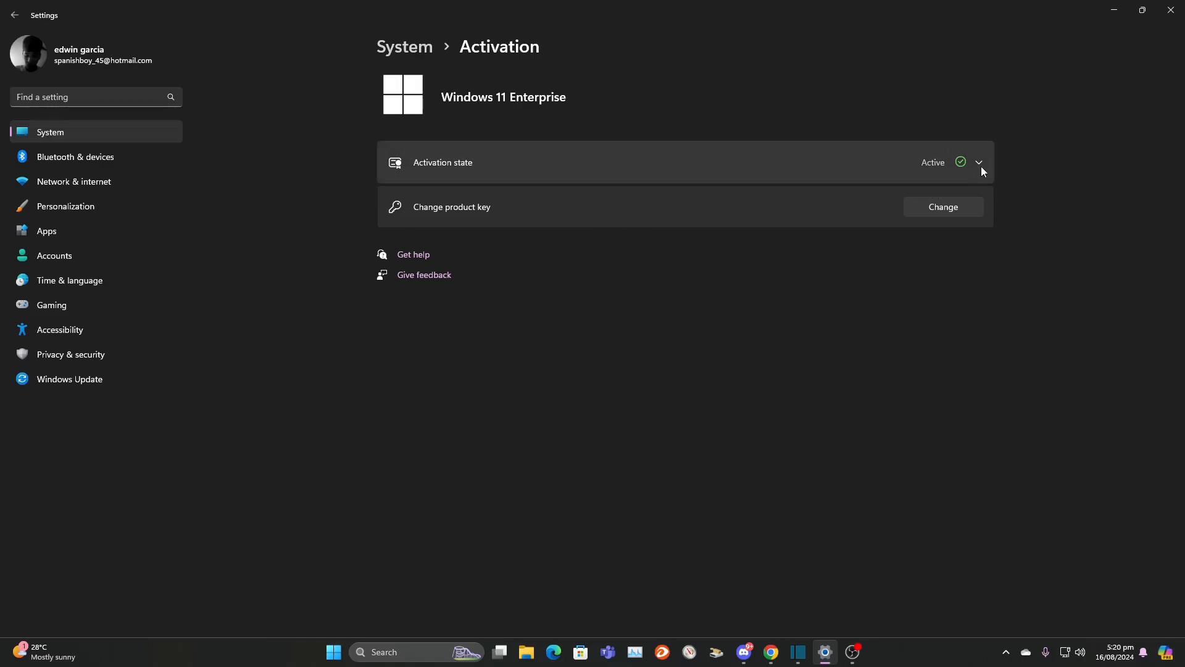
pyautogui.moveTo(387, 169)
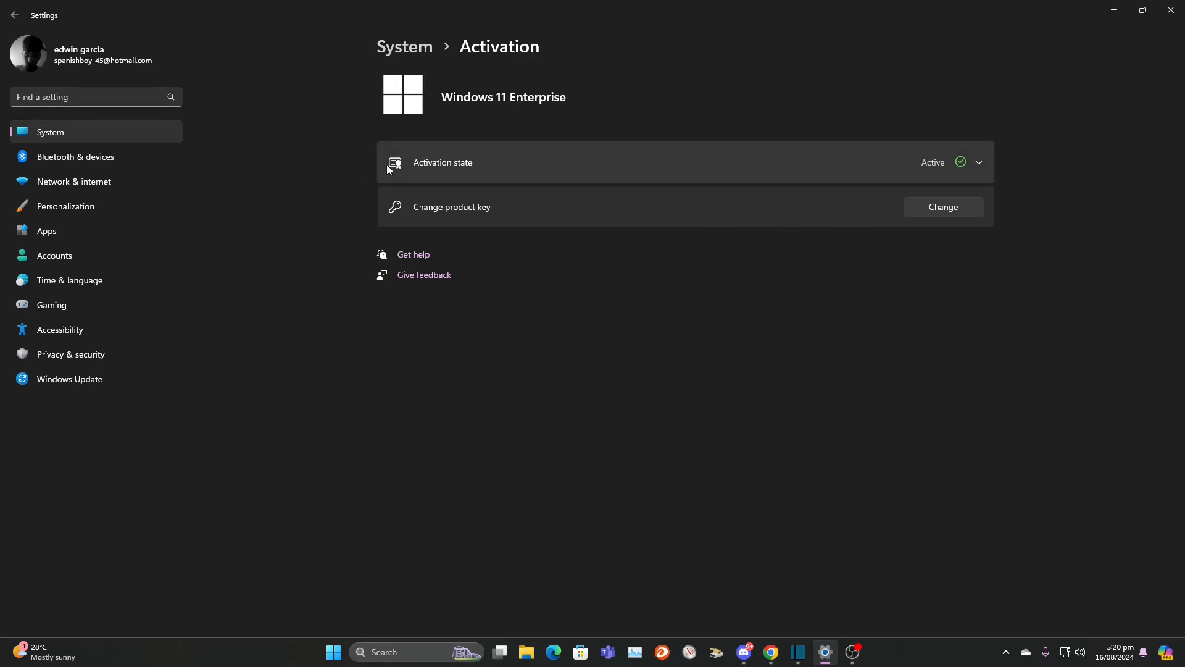
pyautogui.moveTo(527, 452)
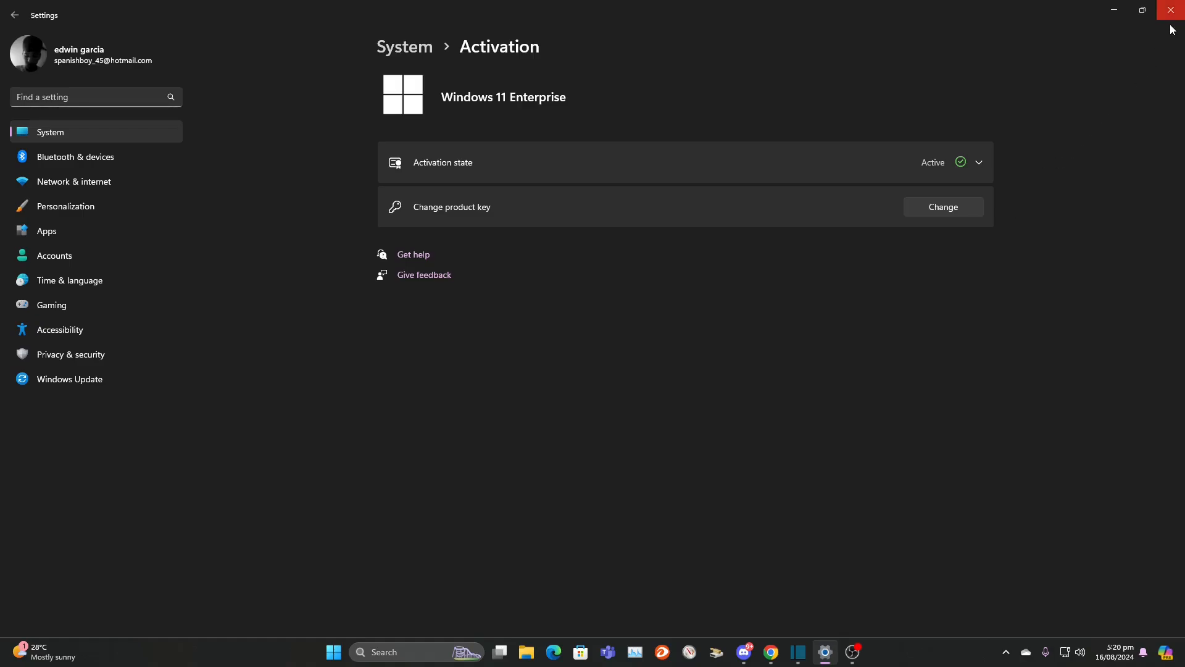
pyautogui.click(1171, 10)
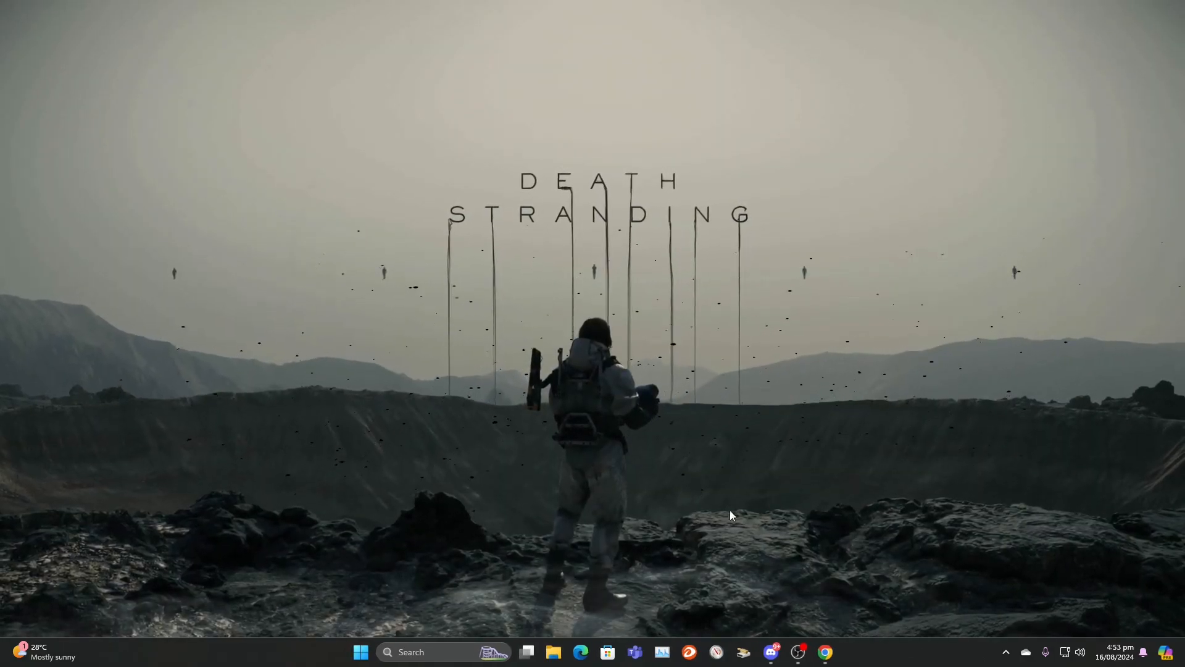
pyautogui.moveTo(723, 478)
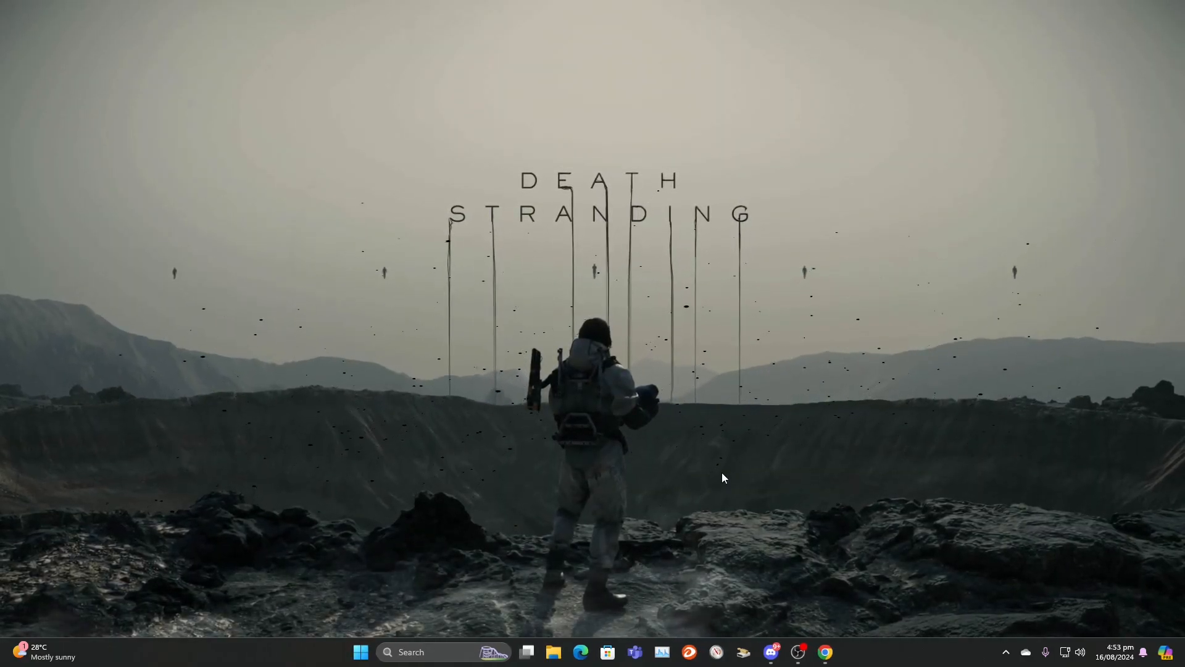